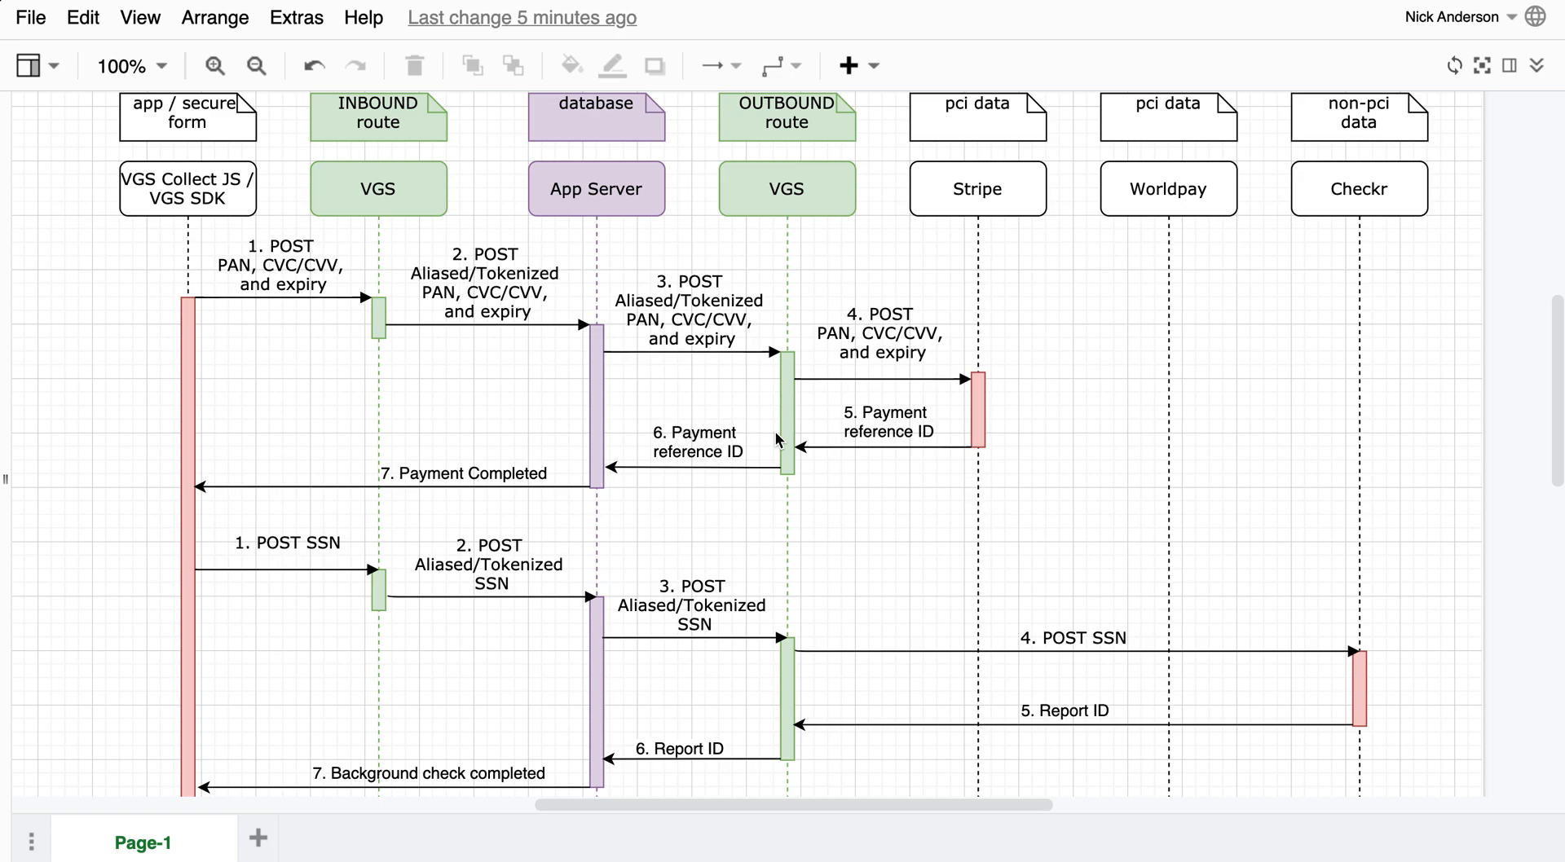
mouse_move(184, 160)
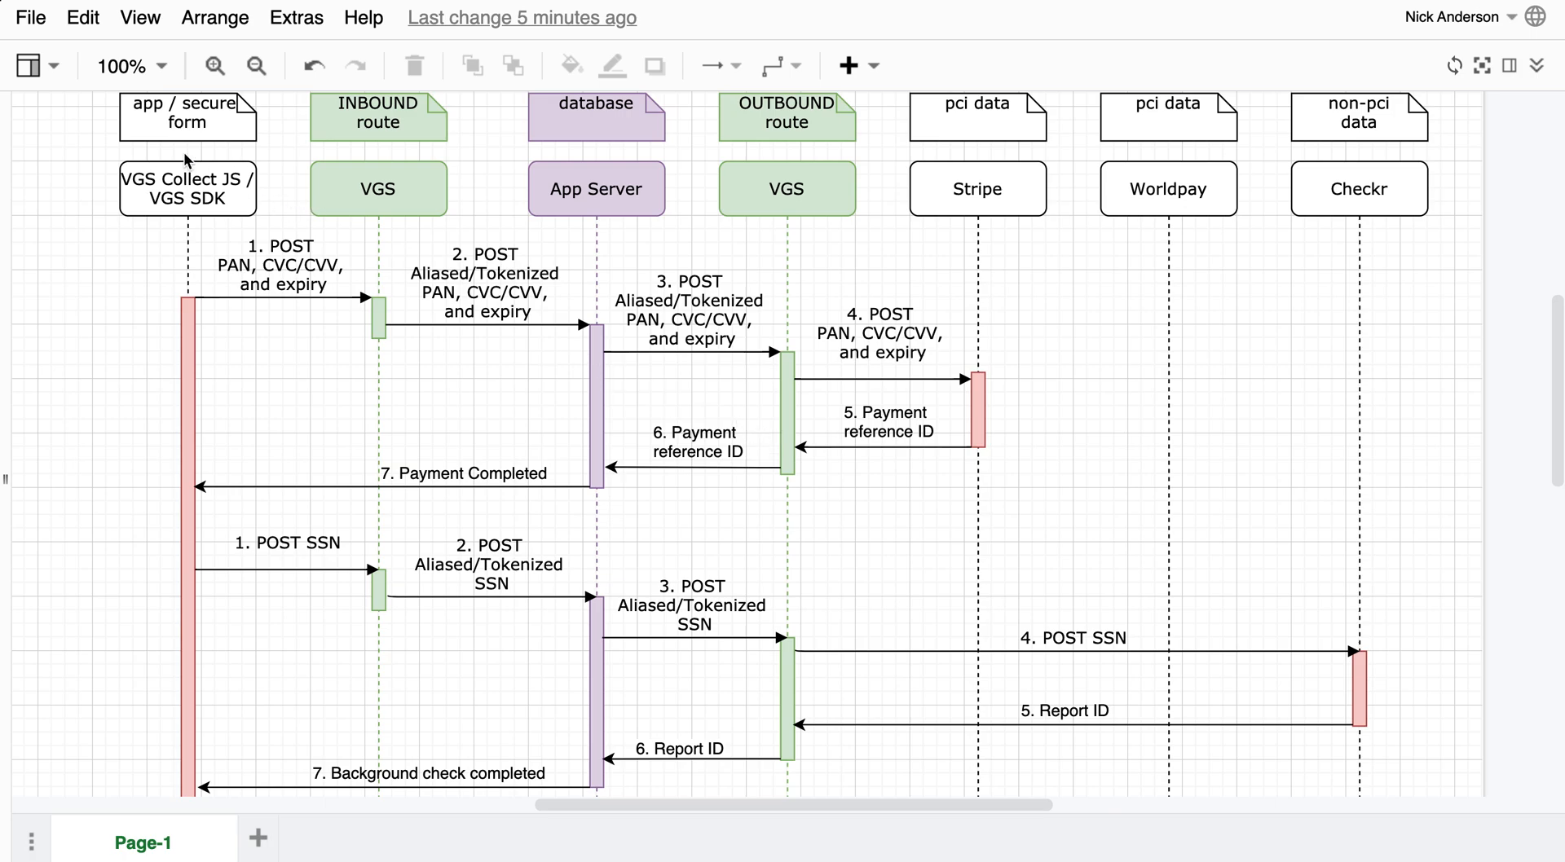
Review the secure-form note and the App Server, Worldpay and Checkr participants in the diagram.
left_click(188, 117)
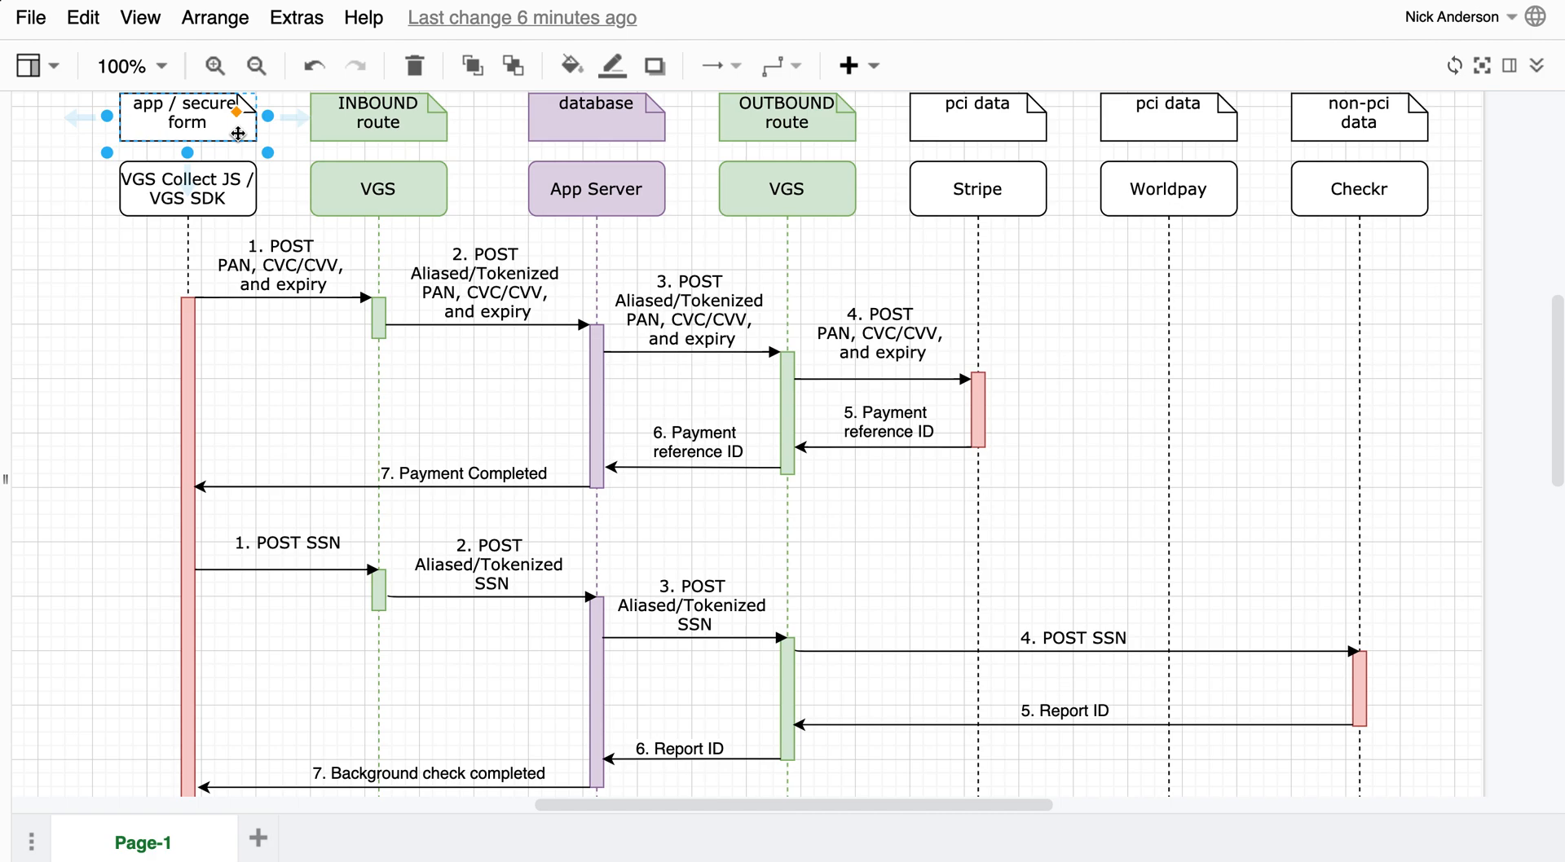
left_click(596, 189)
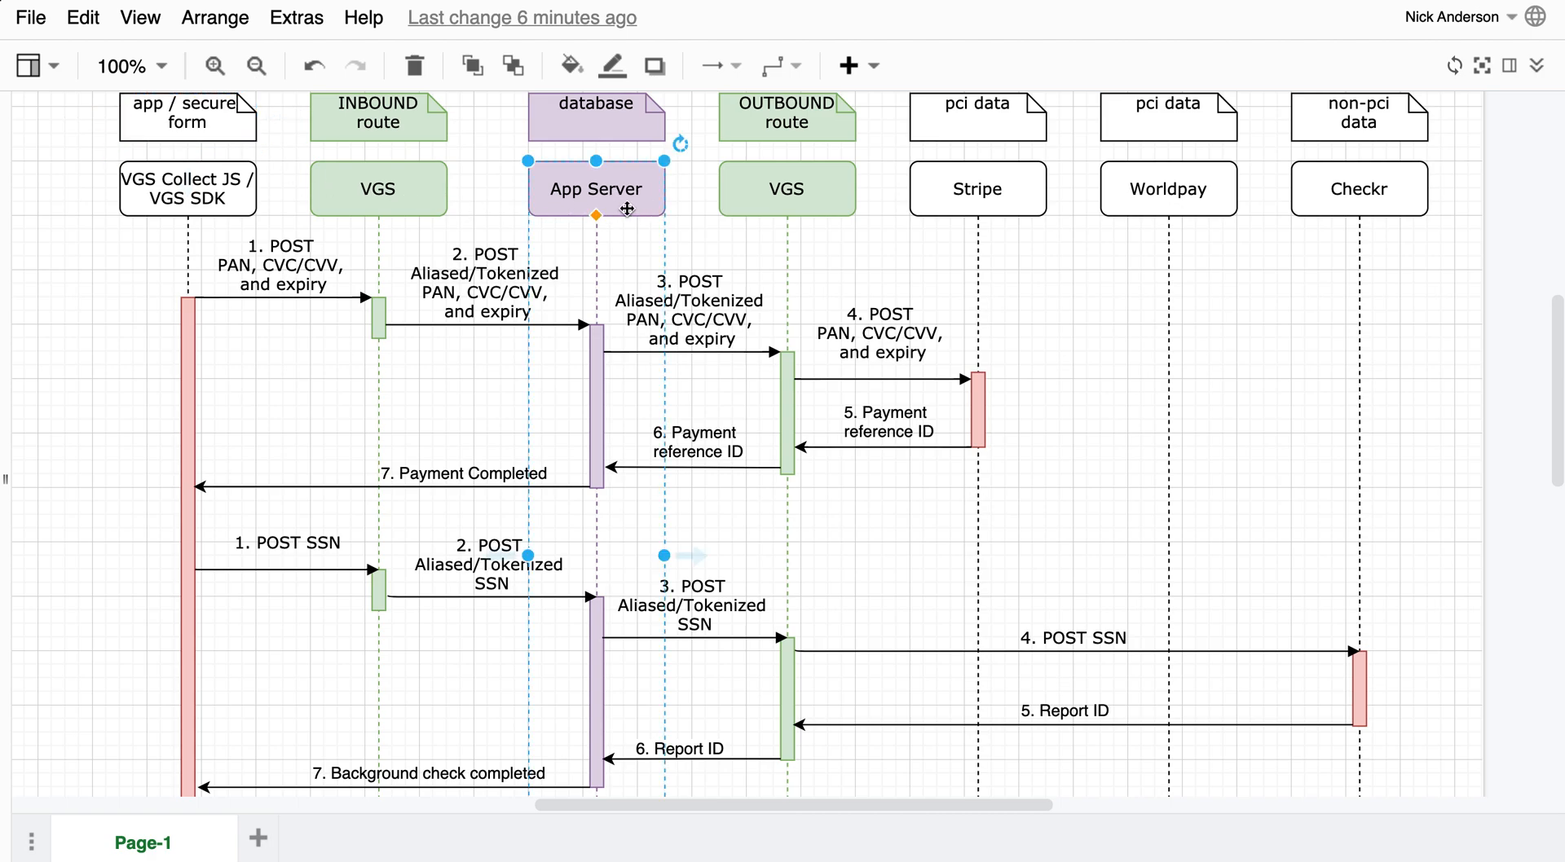
mouse_move(620, 150)
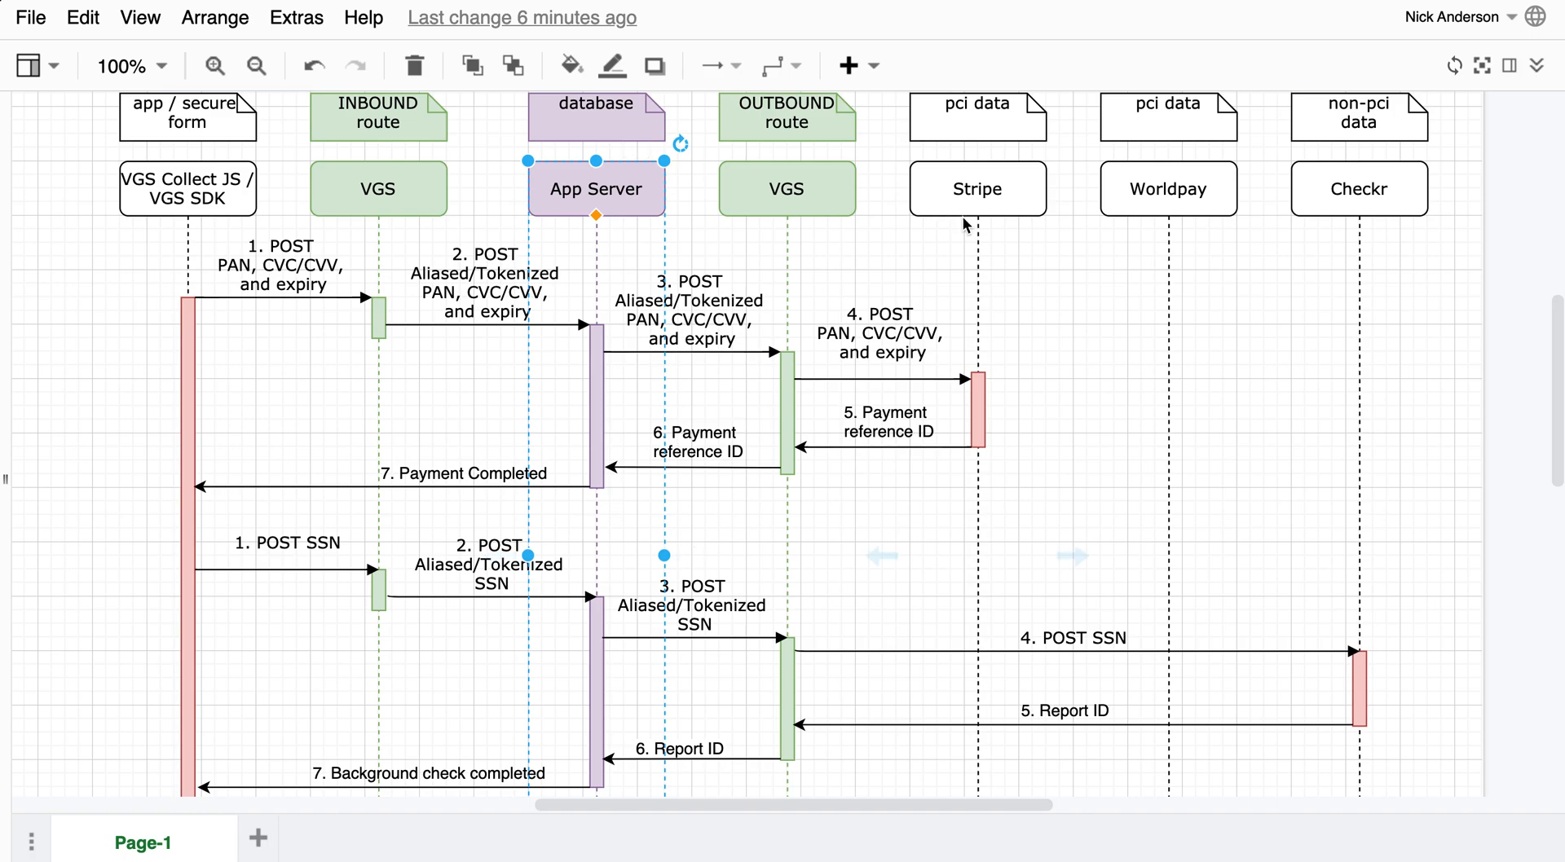
left_click(978, 189)
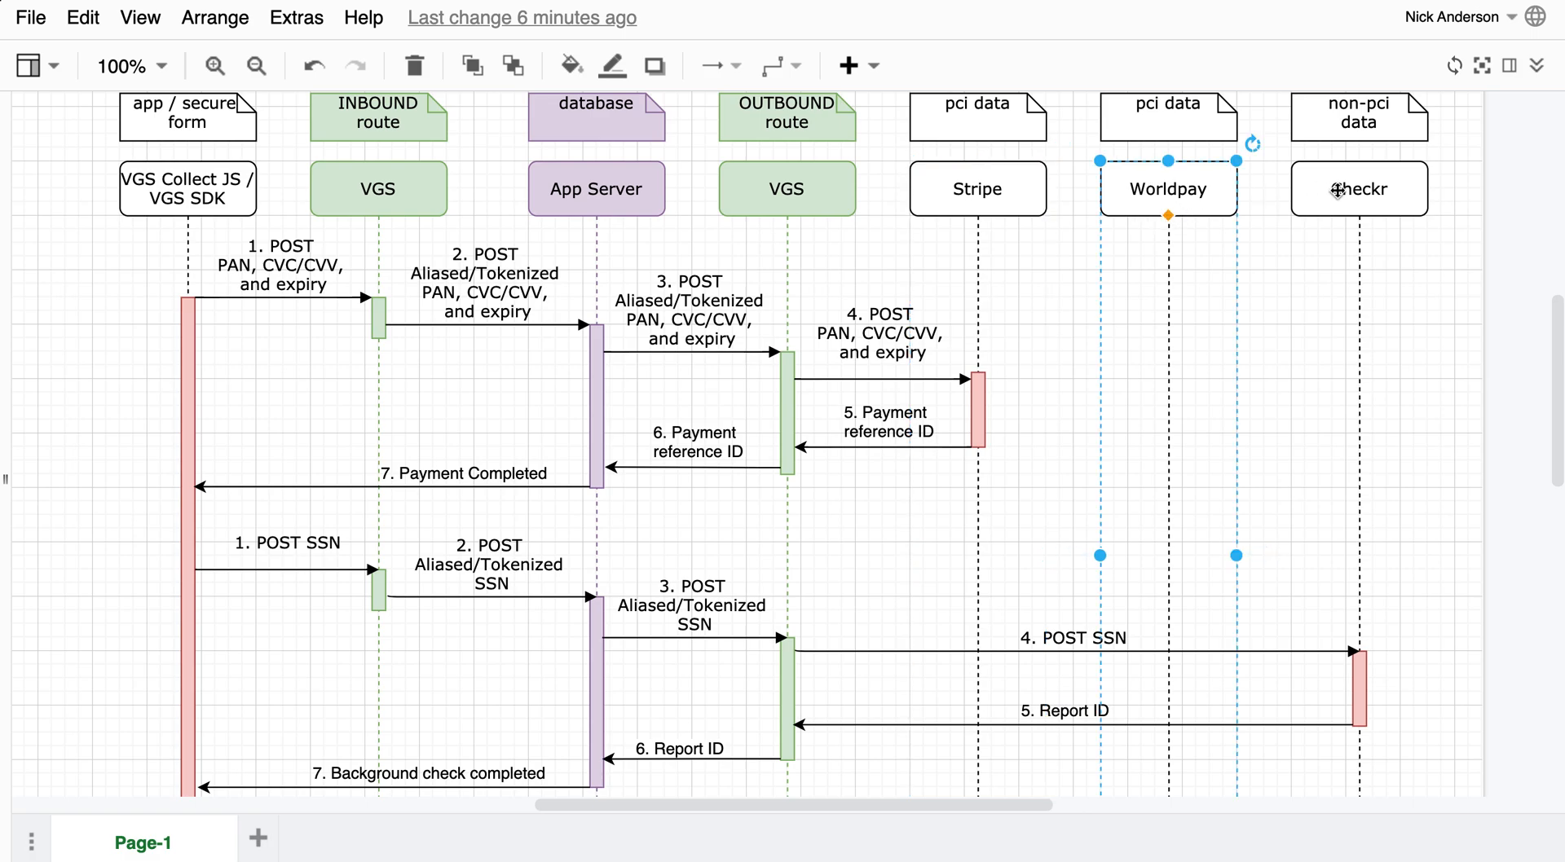
left_click(1358, 189)
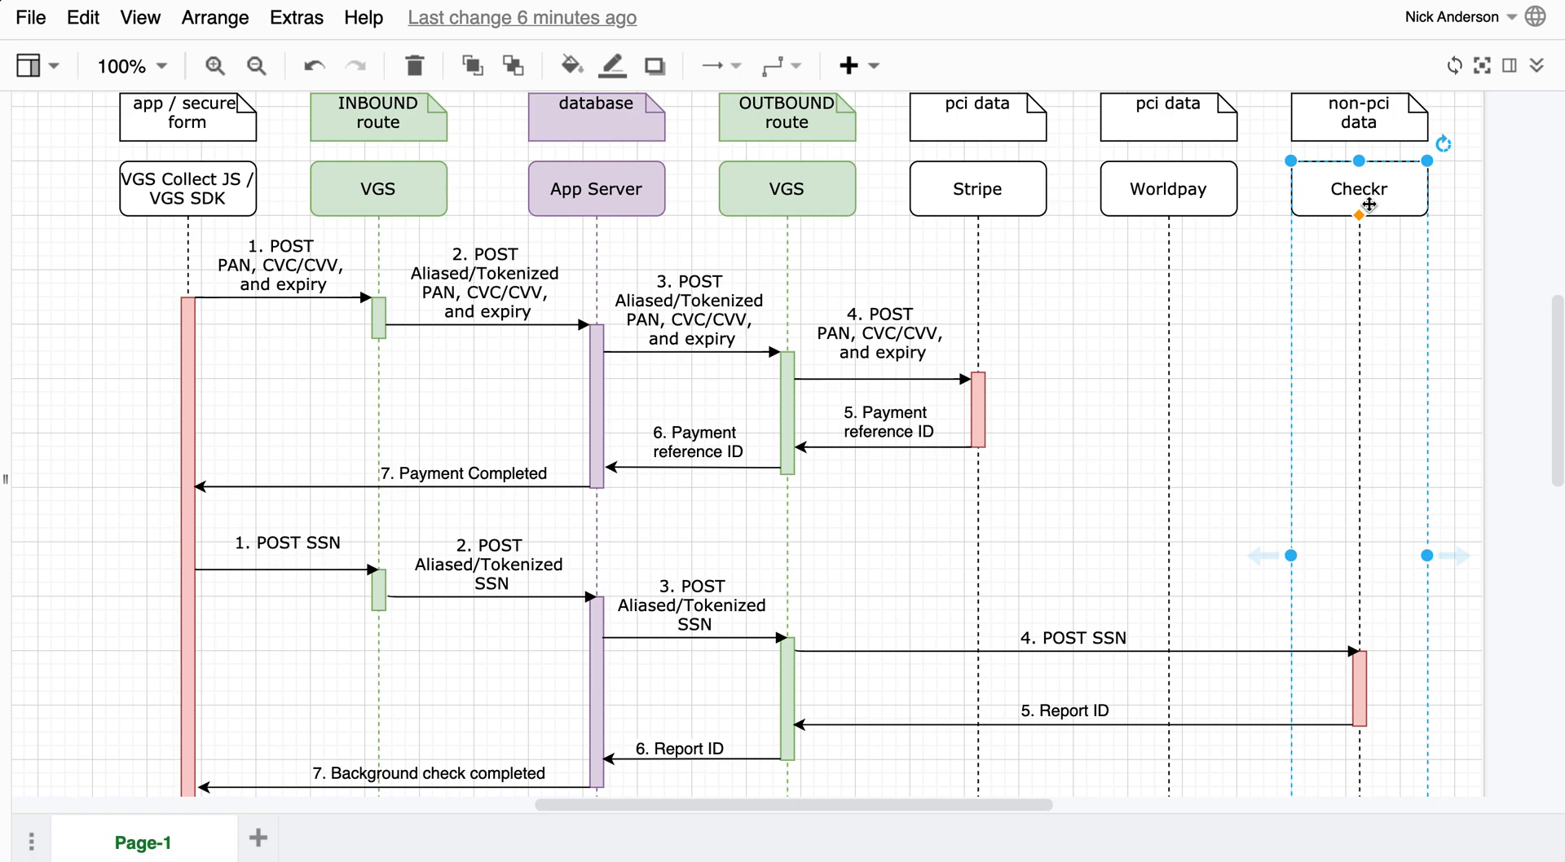
mouse_move(1081, 233)
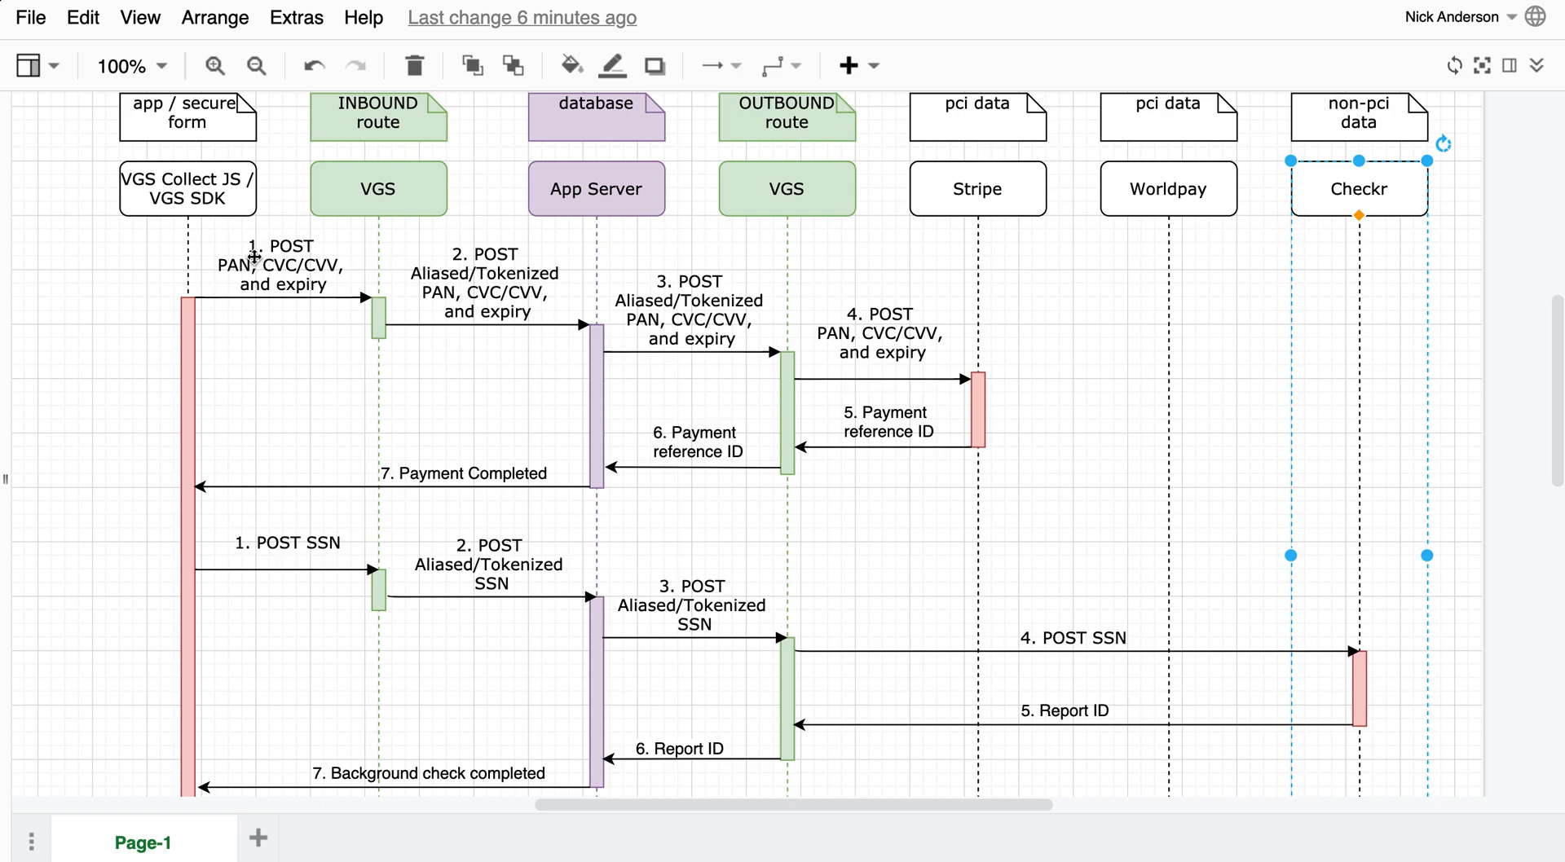
mouse_move(328, 210)
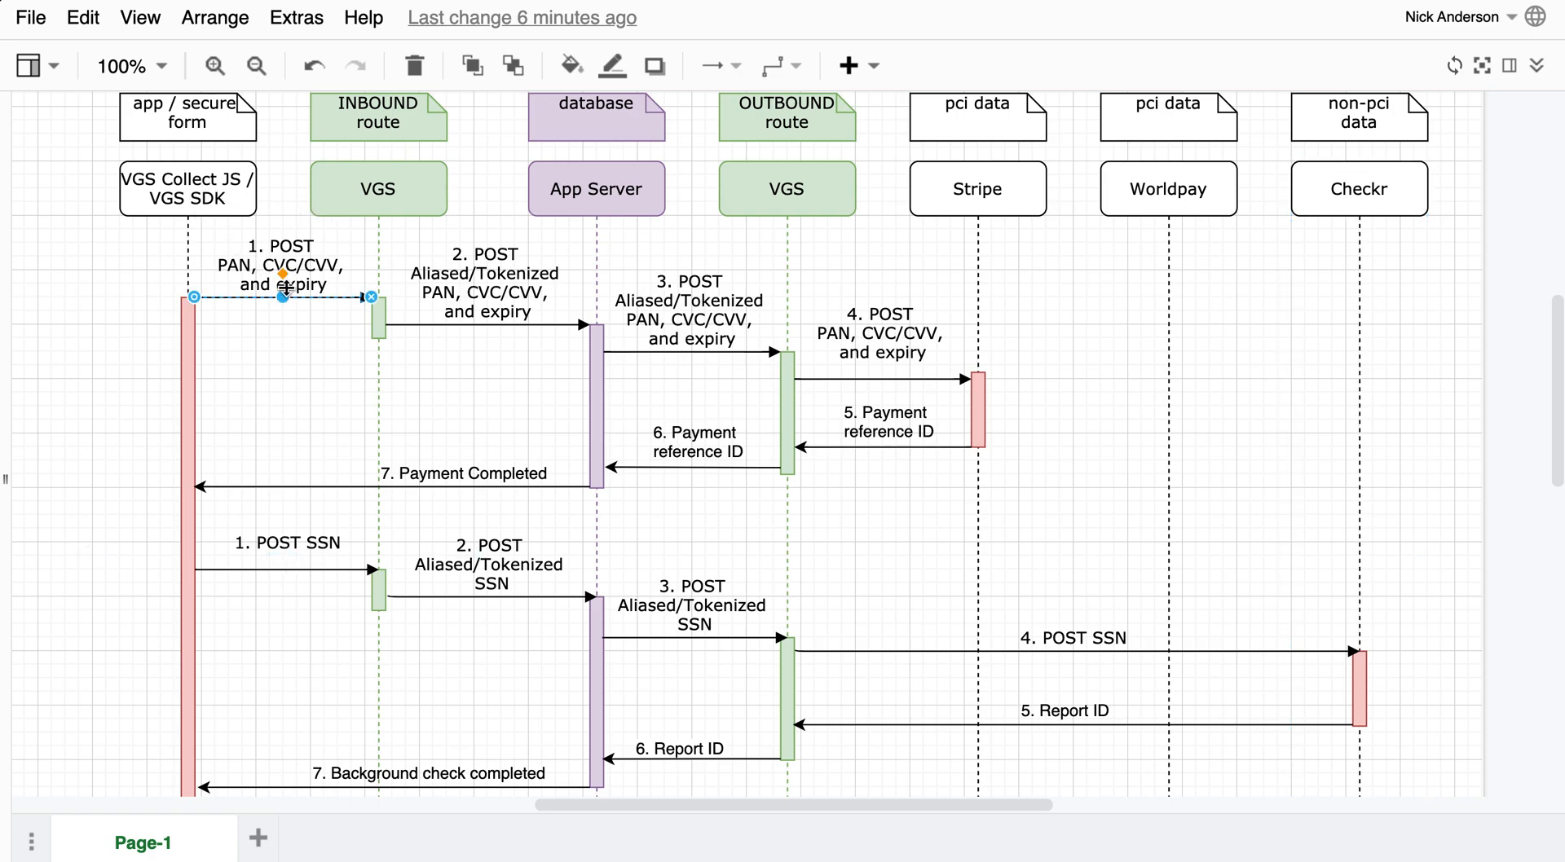
mouse_move(274, 360)
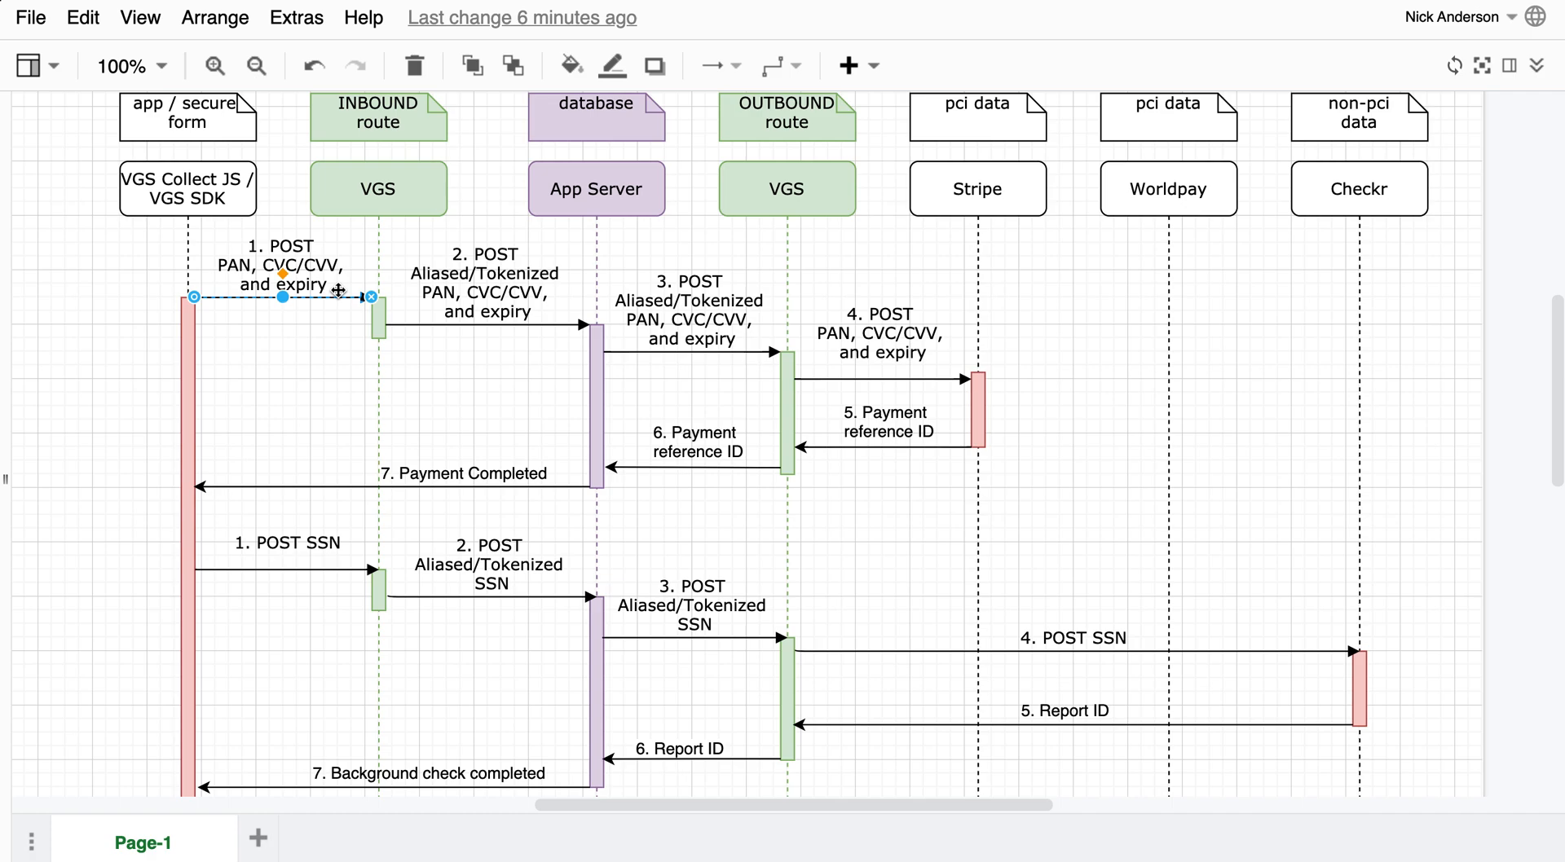
Step through the card-data flow arrows 1-4, from the card POST to the Stripe request.
left_click(377, 116)
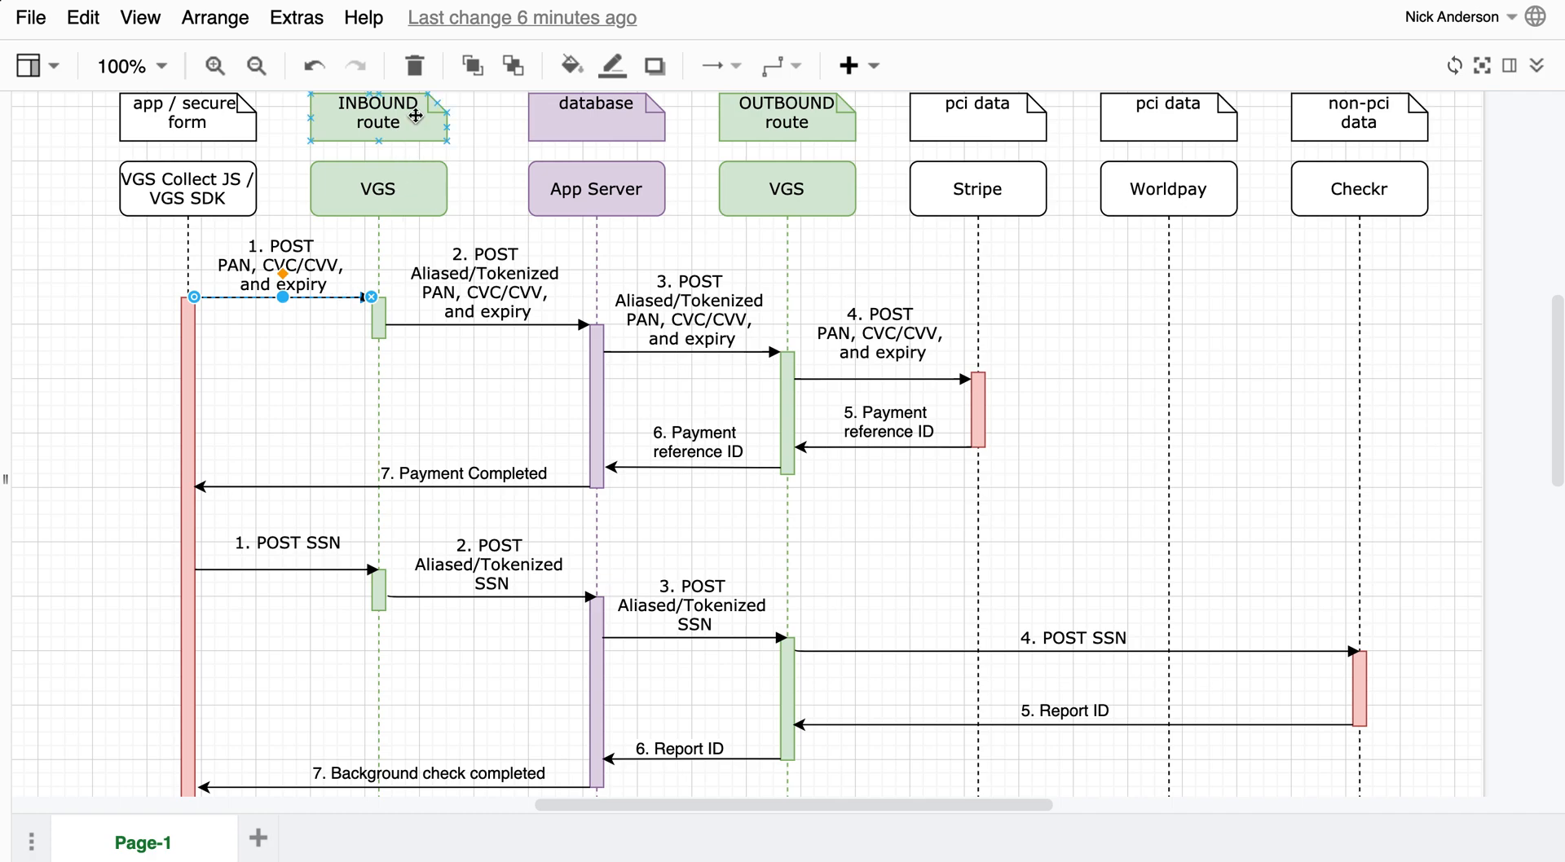
left_click(377, 189)
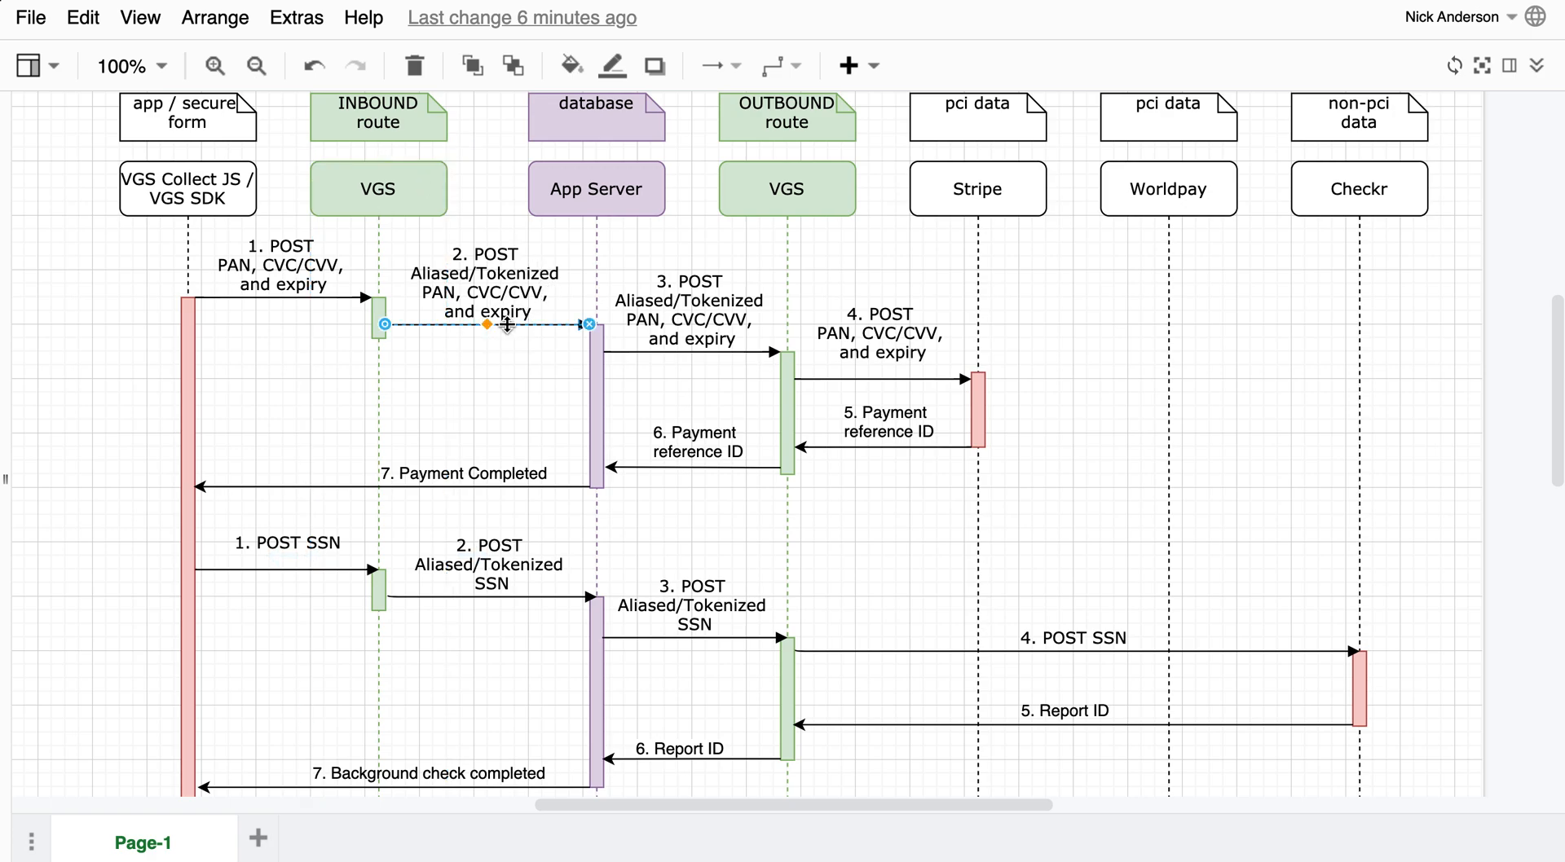
left_click(596, 189)
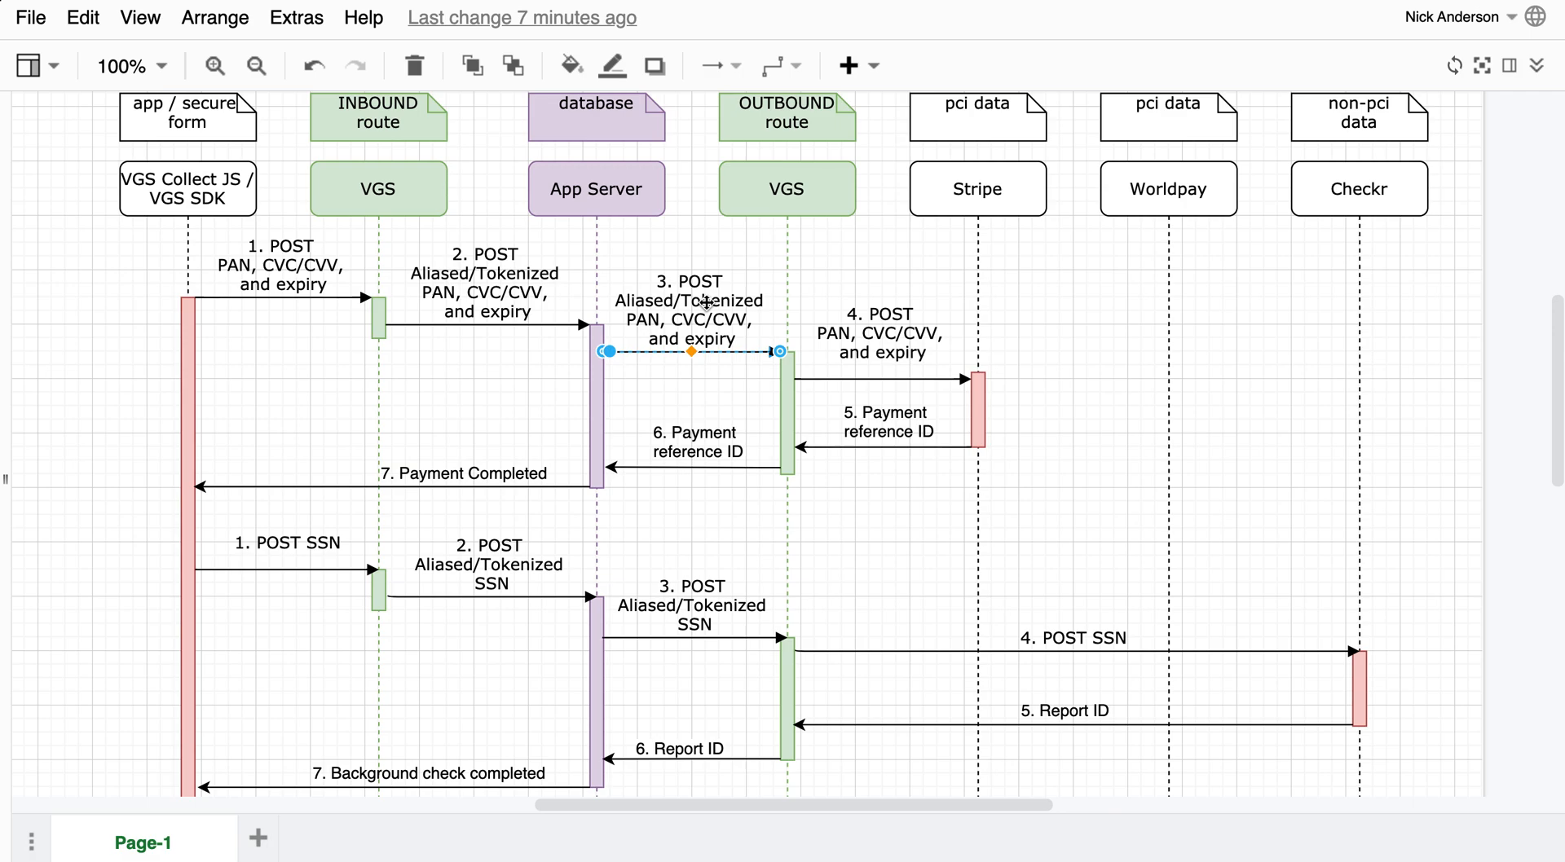
left_click(902, 375)
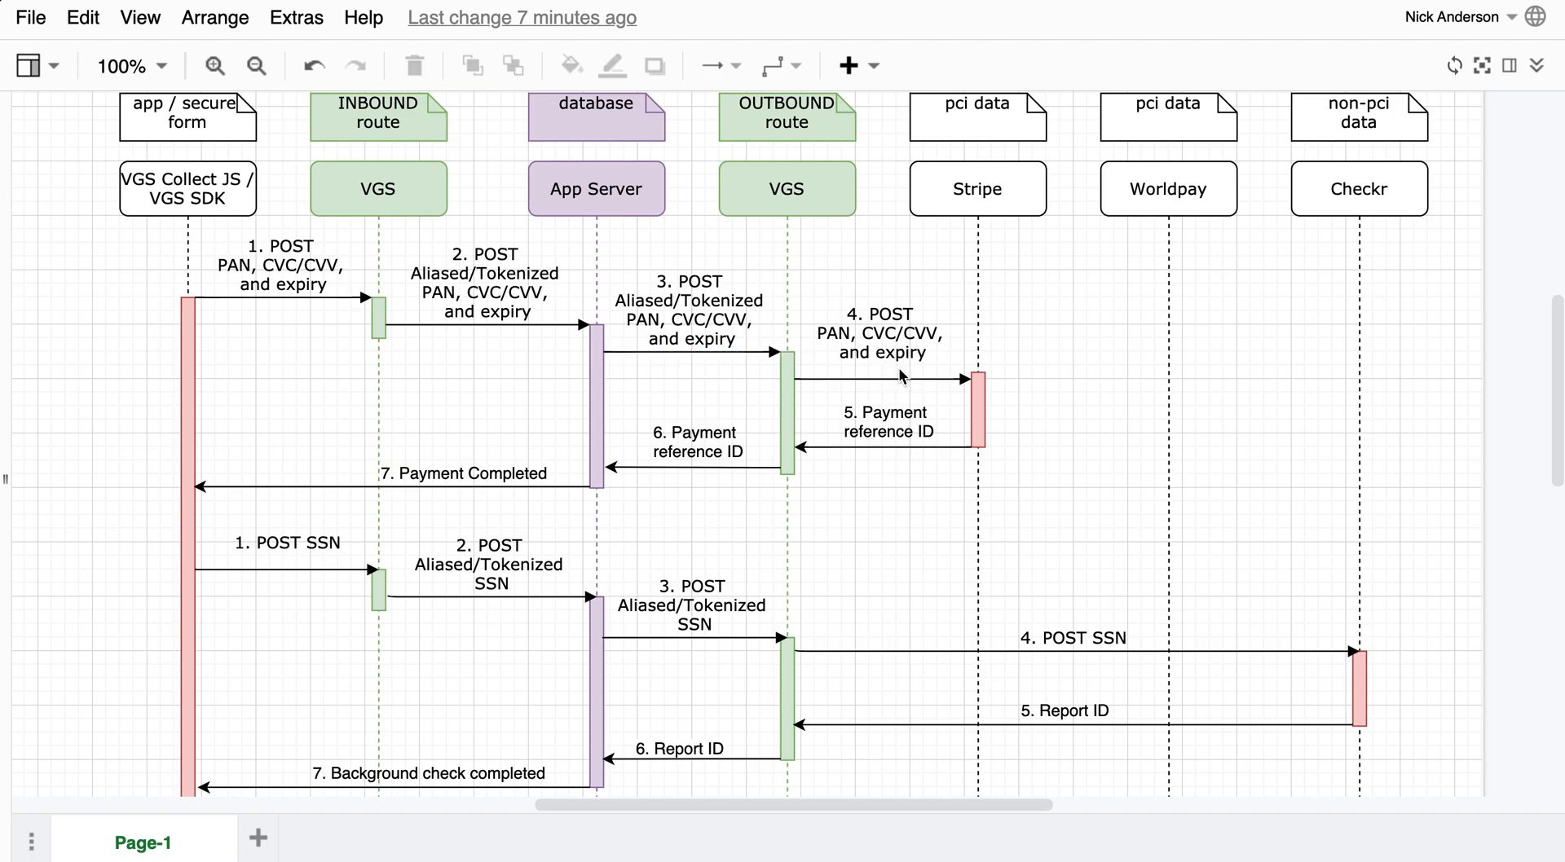
left_click(883, 378)
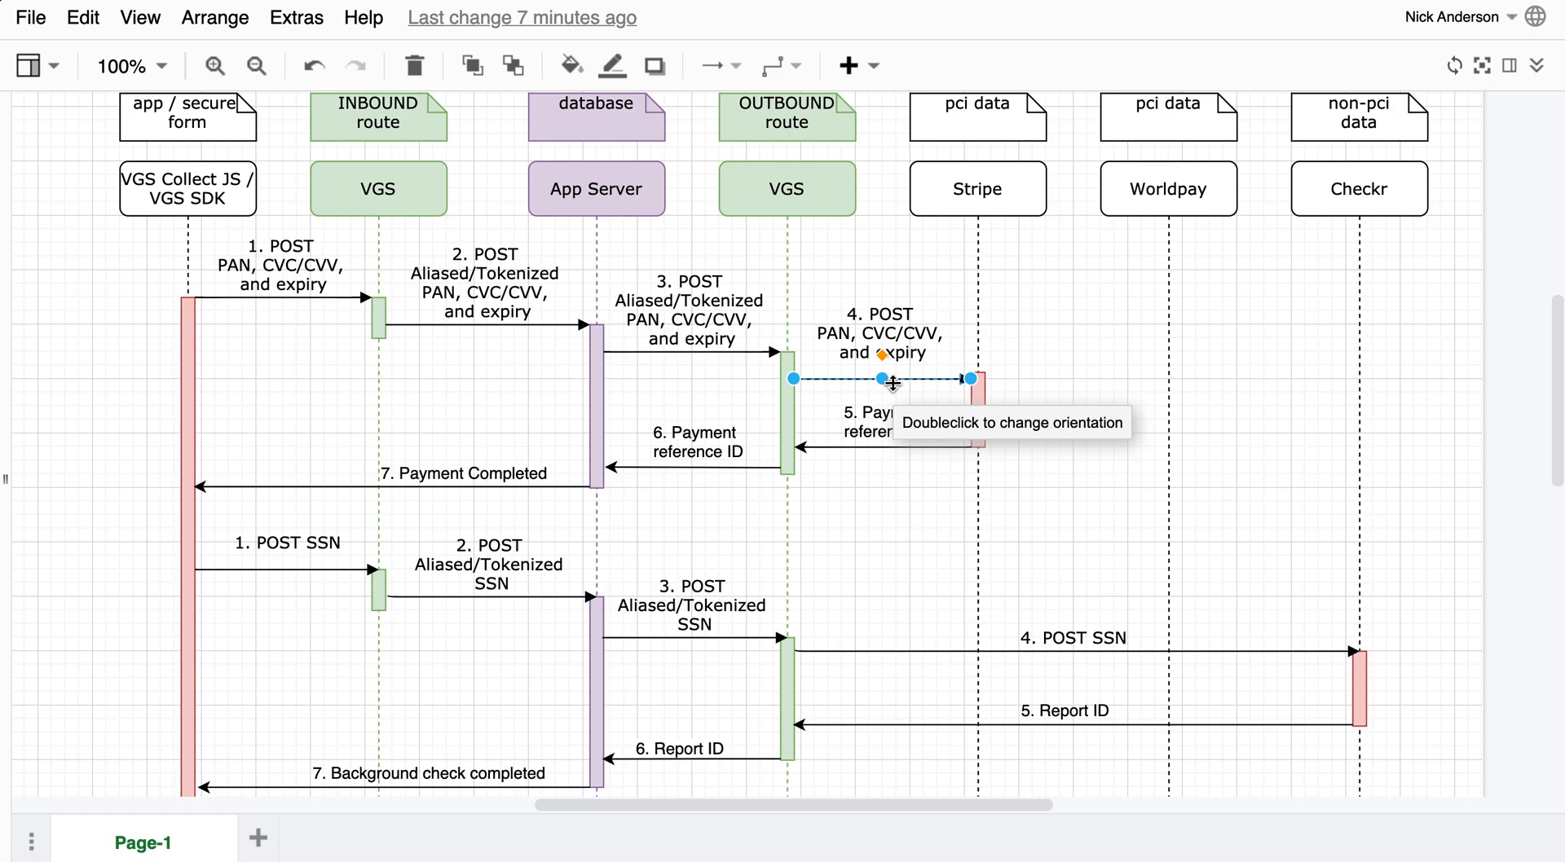
mouse_move(1023, 364)
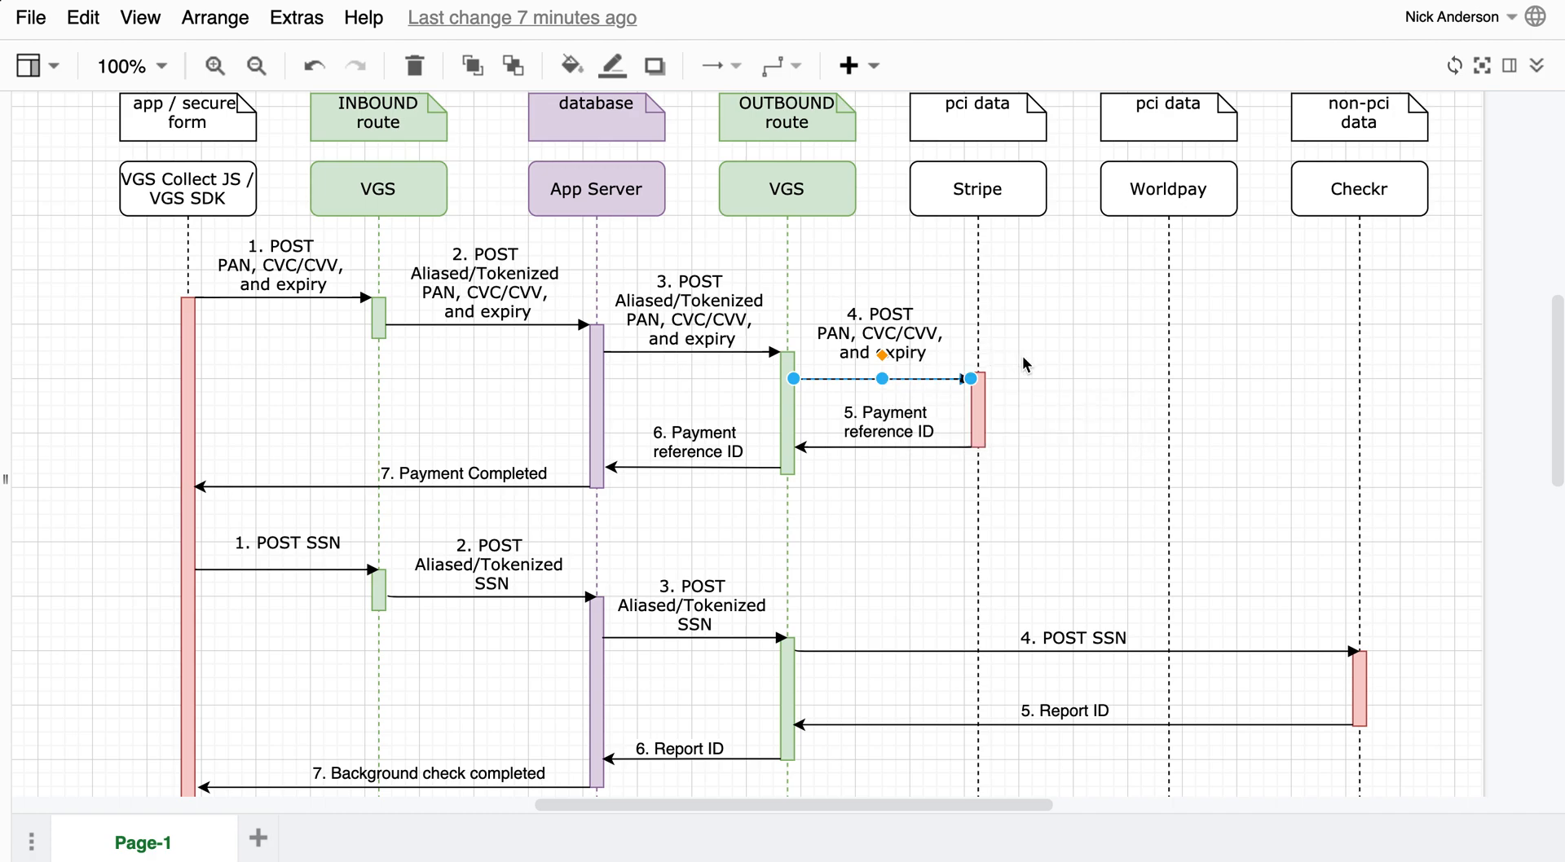
mouse_move(1005, 401)
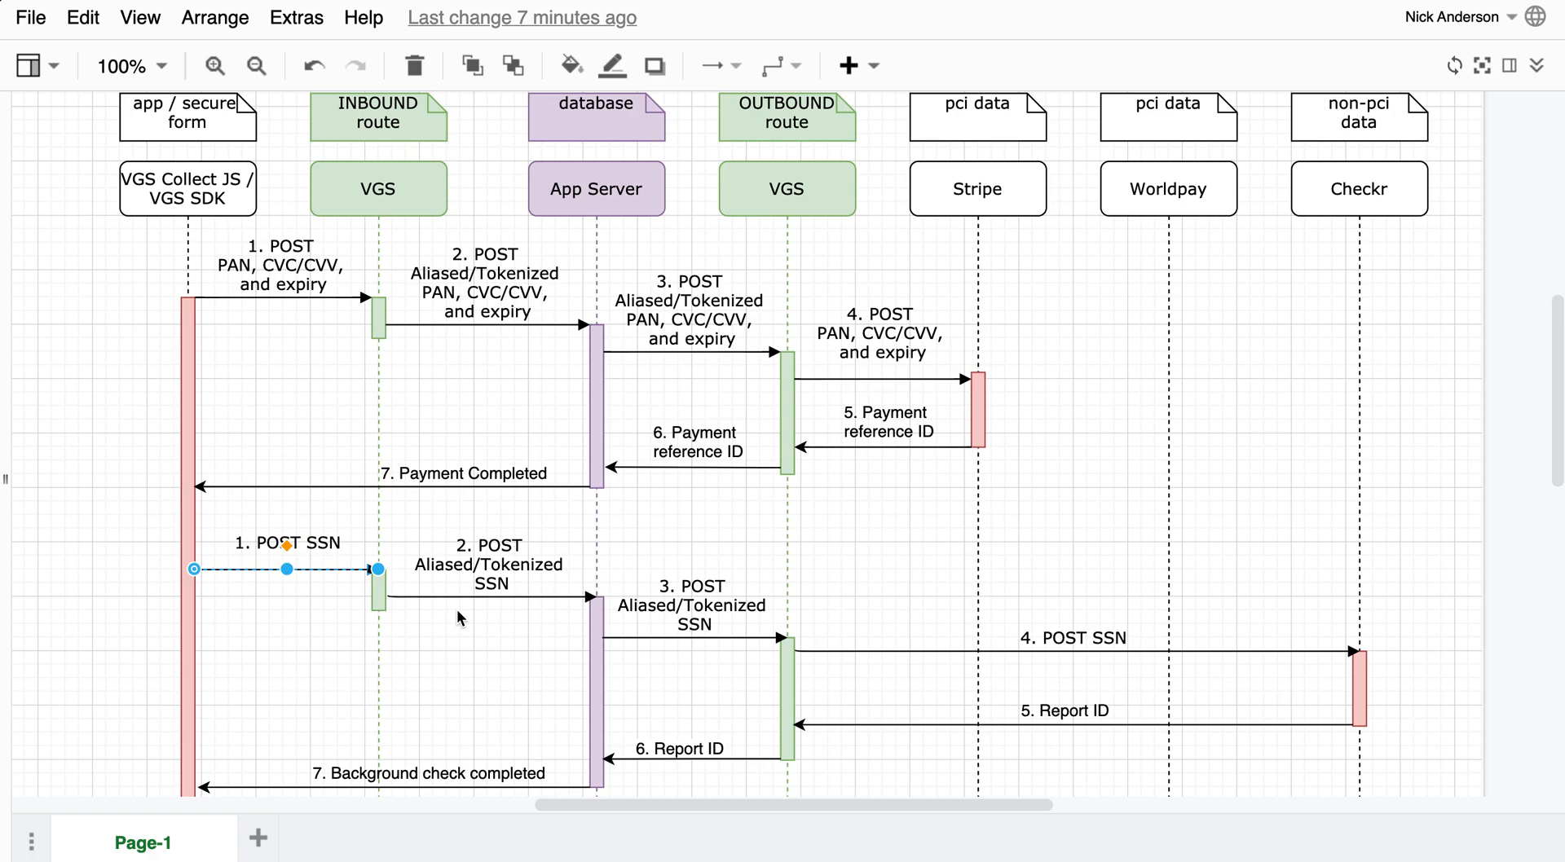
mouse_move(478, 600)
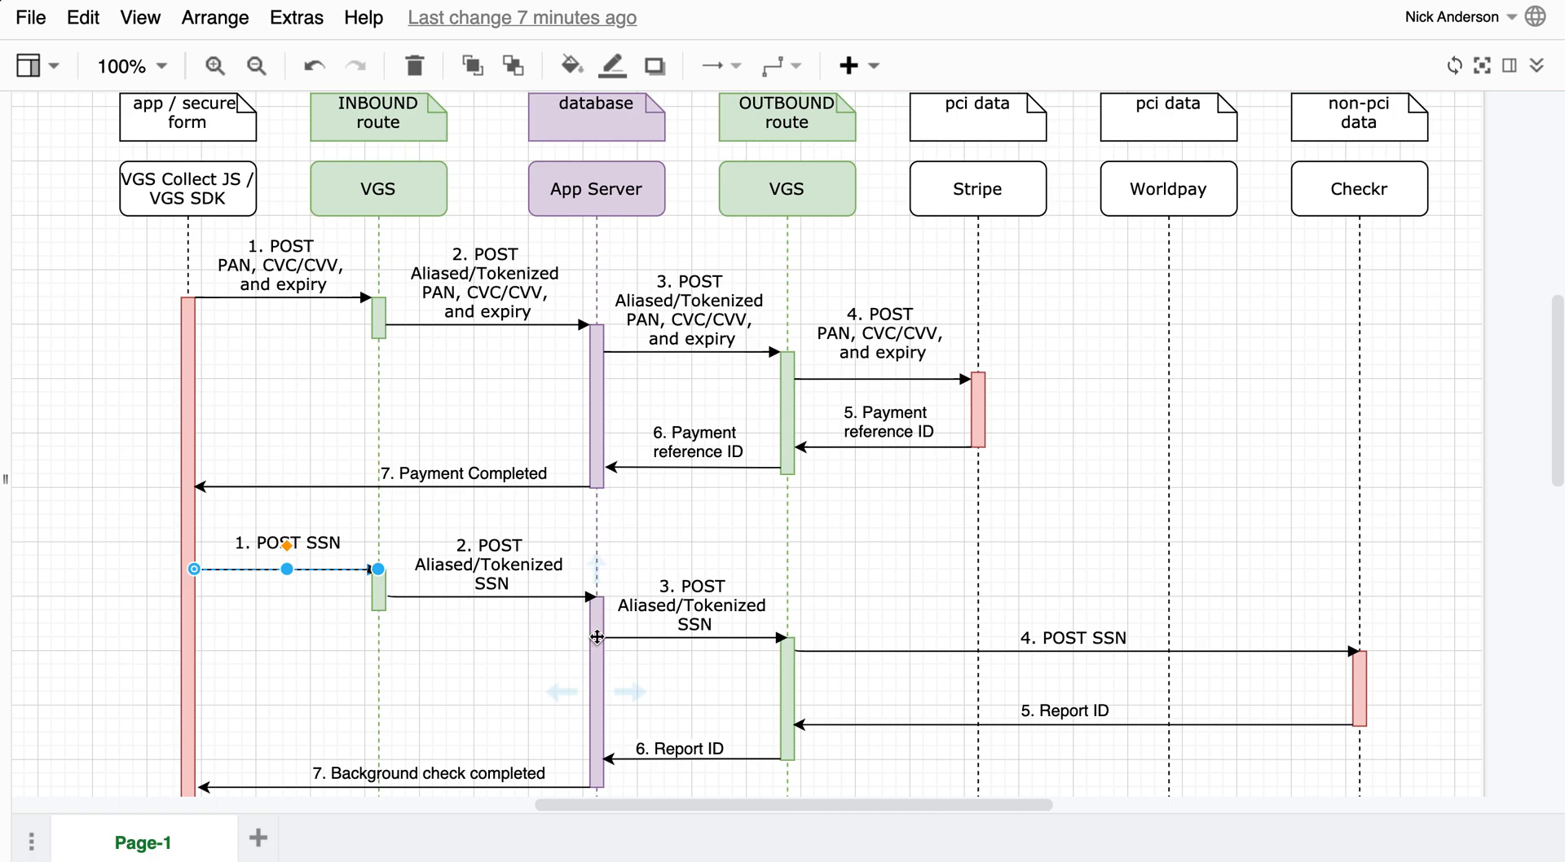
Inspect the App Server activation bar in the SSN flow, then clear the selection.
left_click(596, 639)
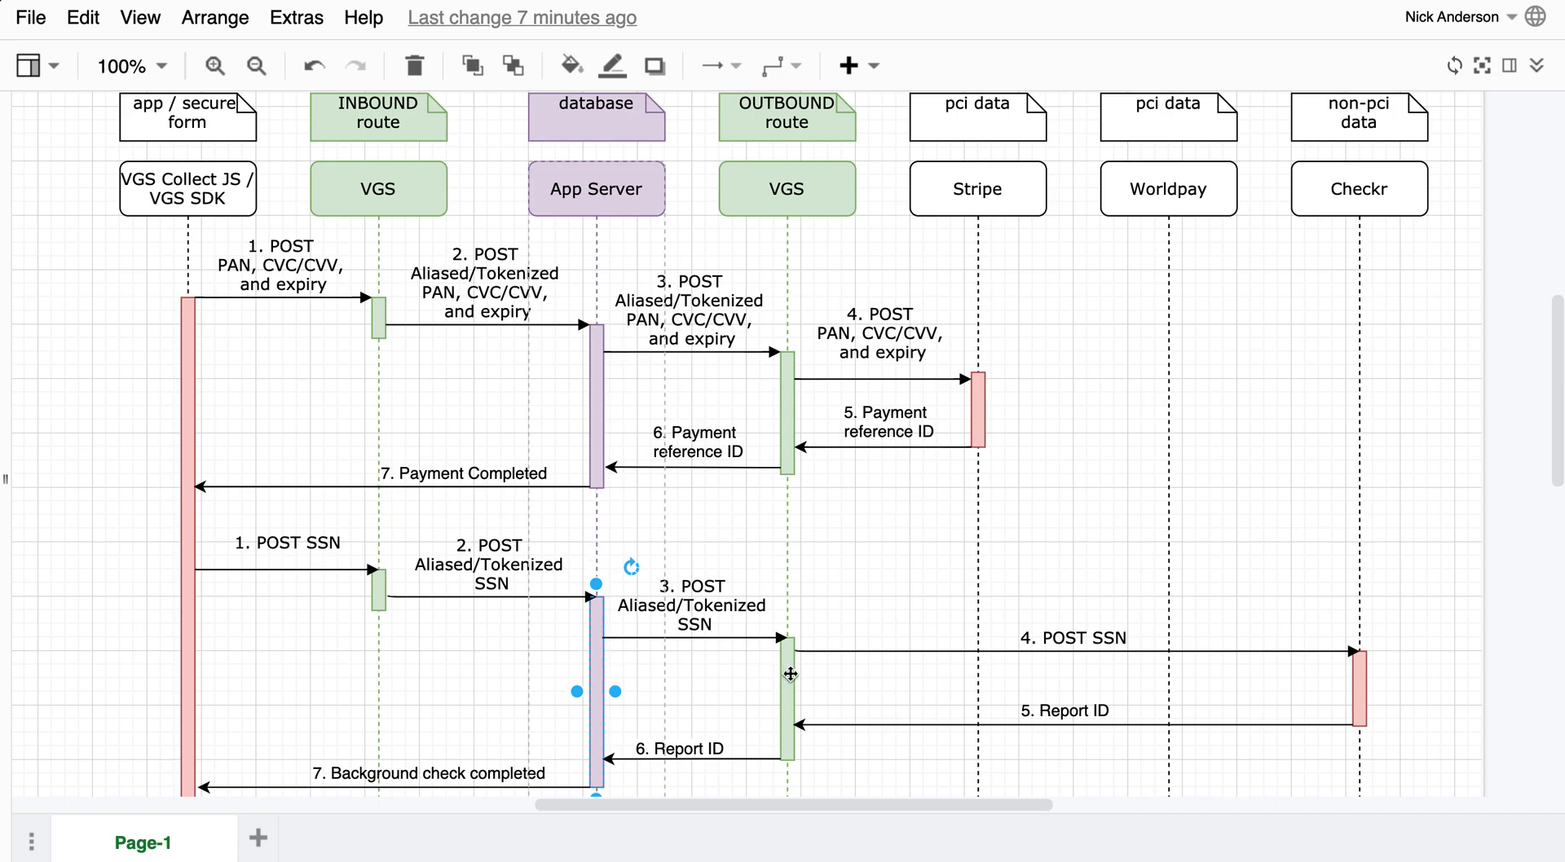
left_click(789, 673)
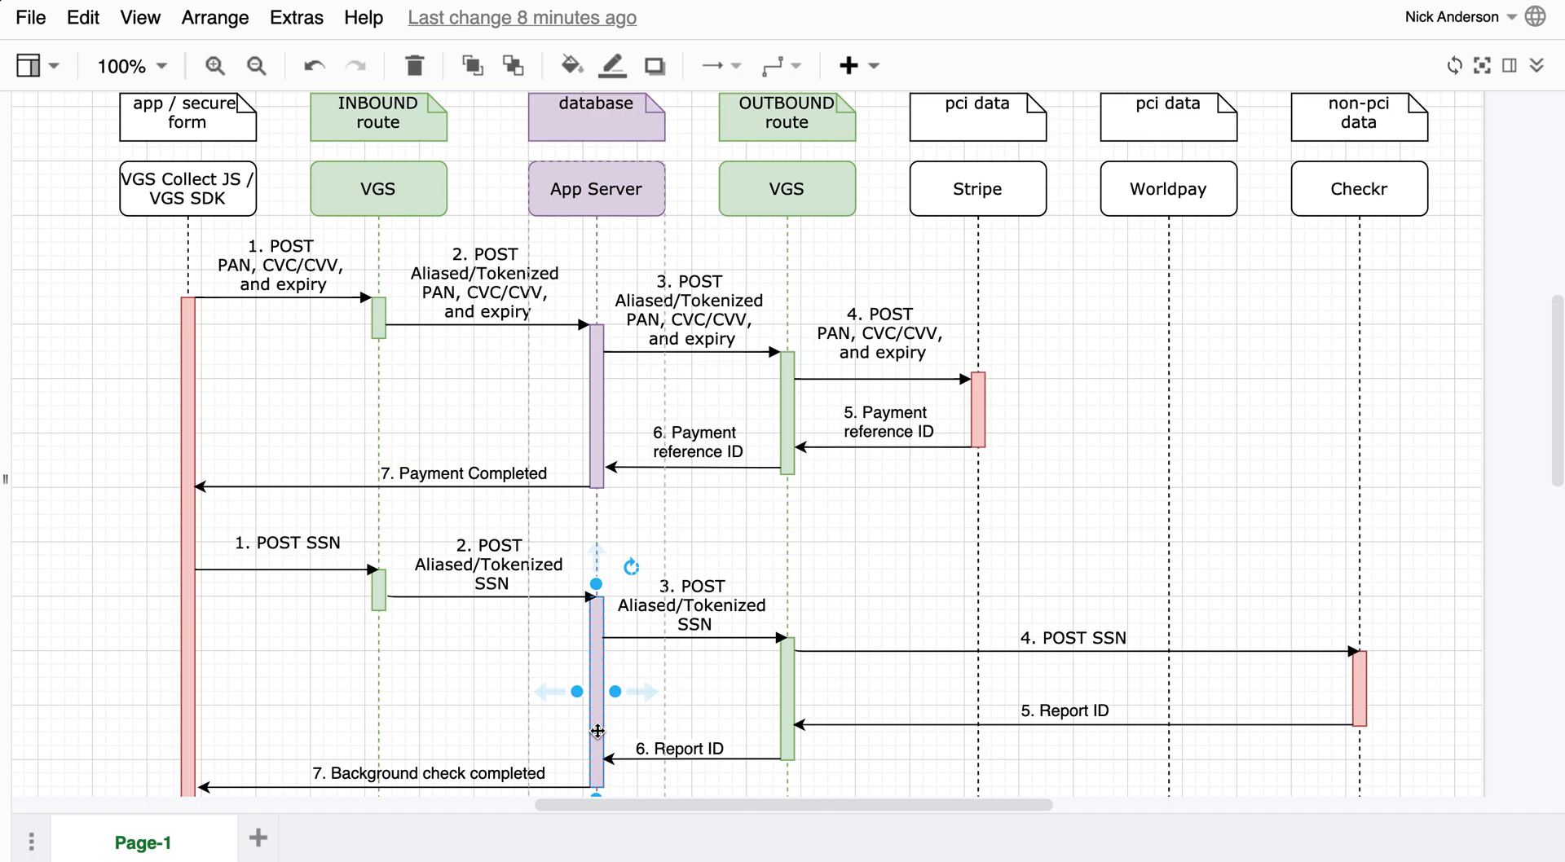
mouse_move(269, 393)
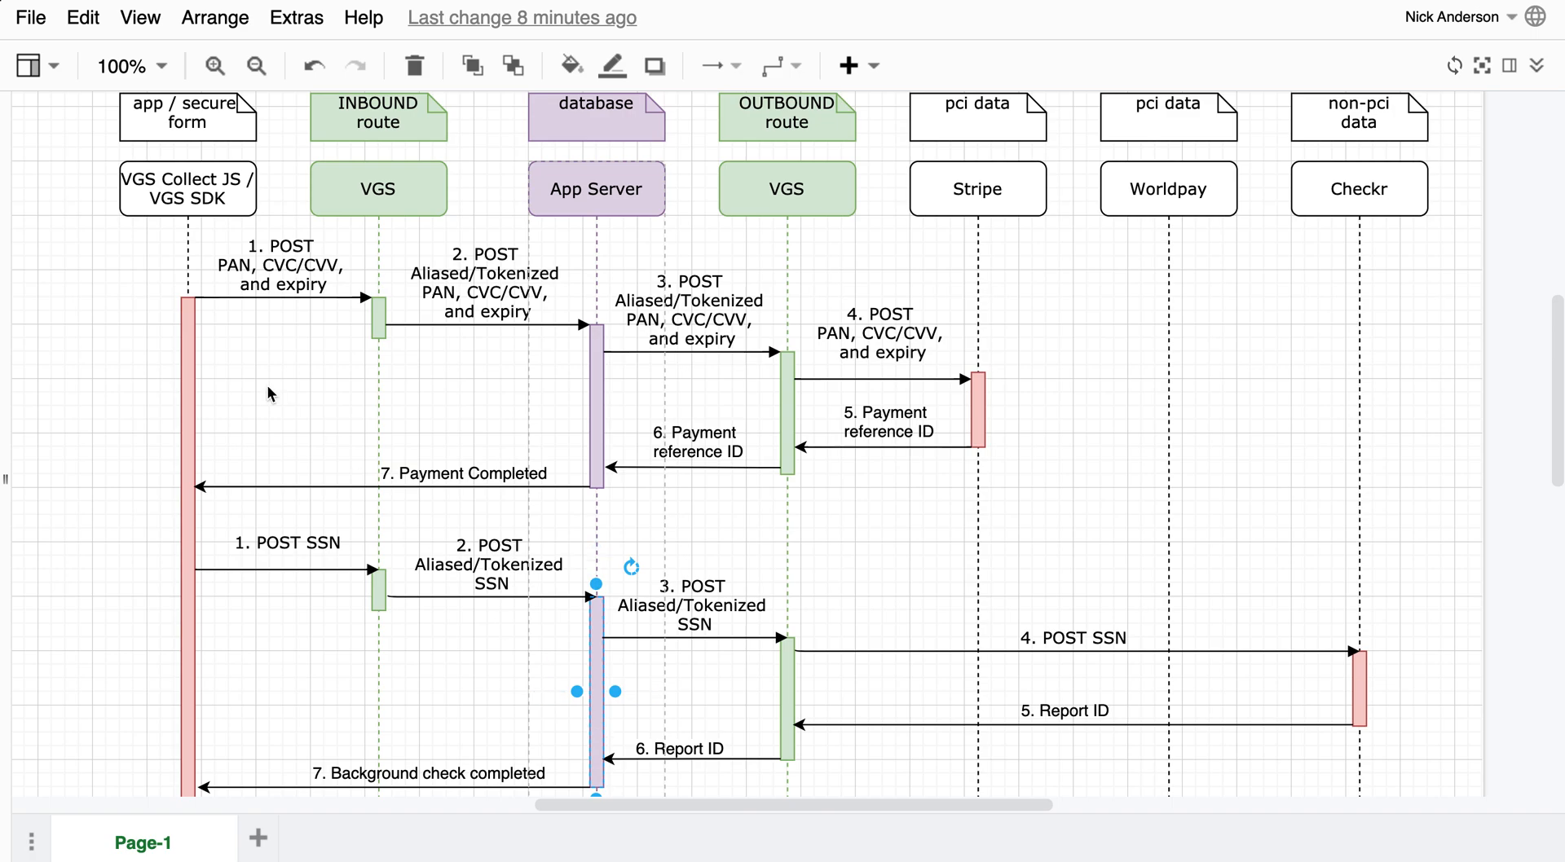
left_click(786, 118)
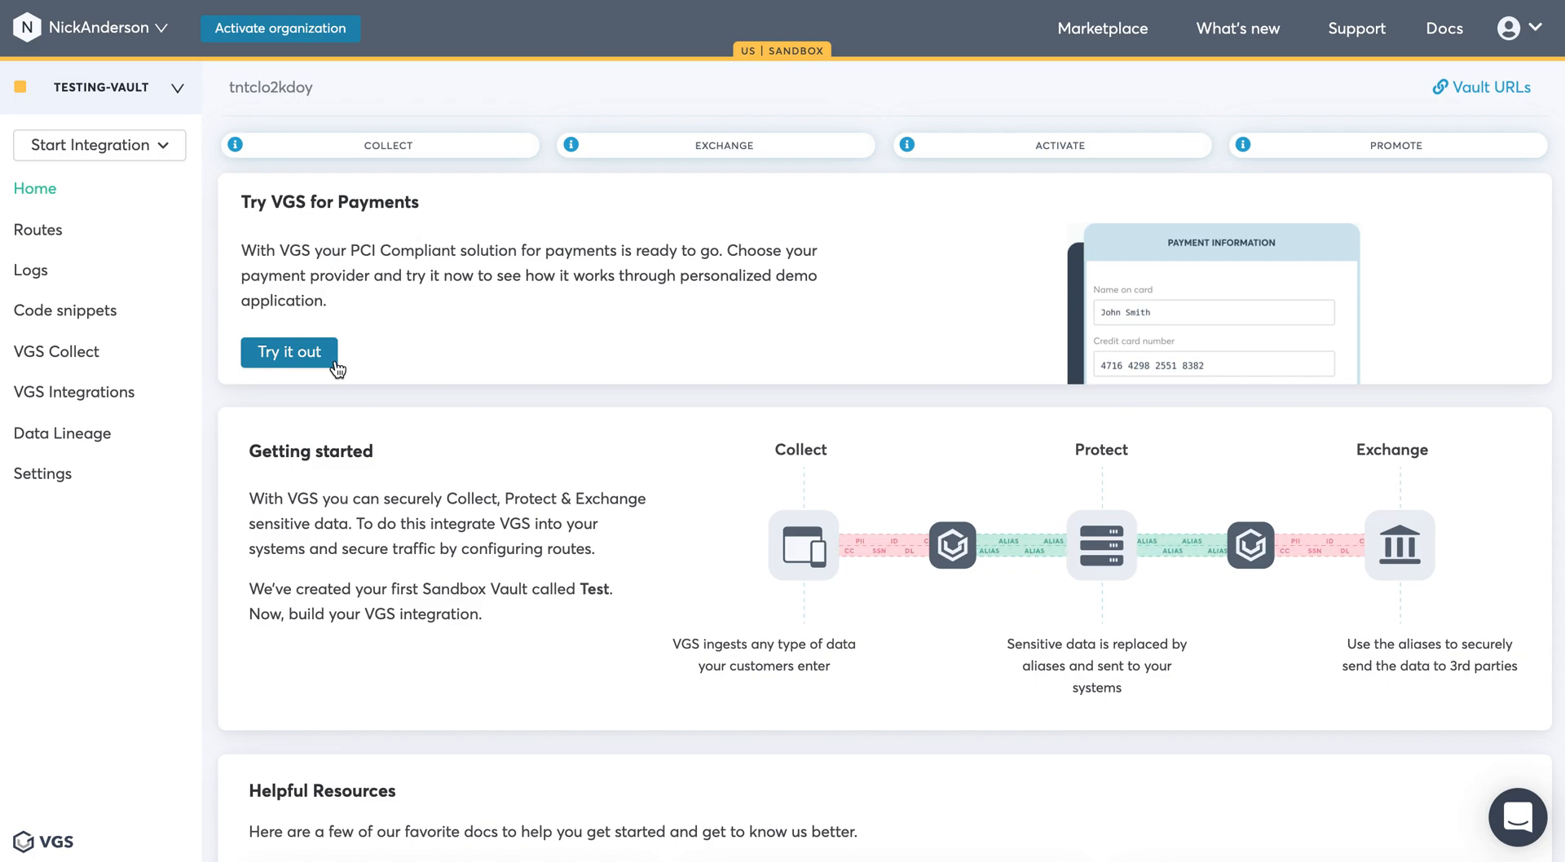
mouse_move(808, 522)
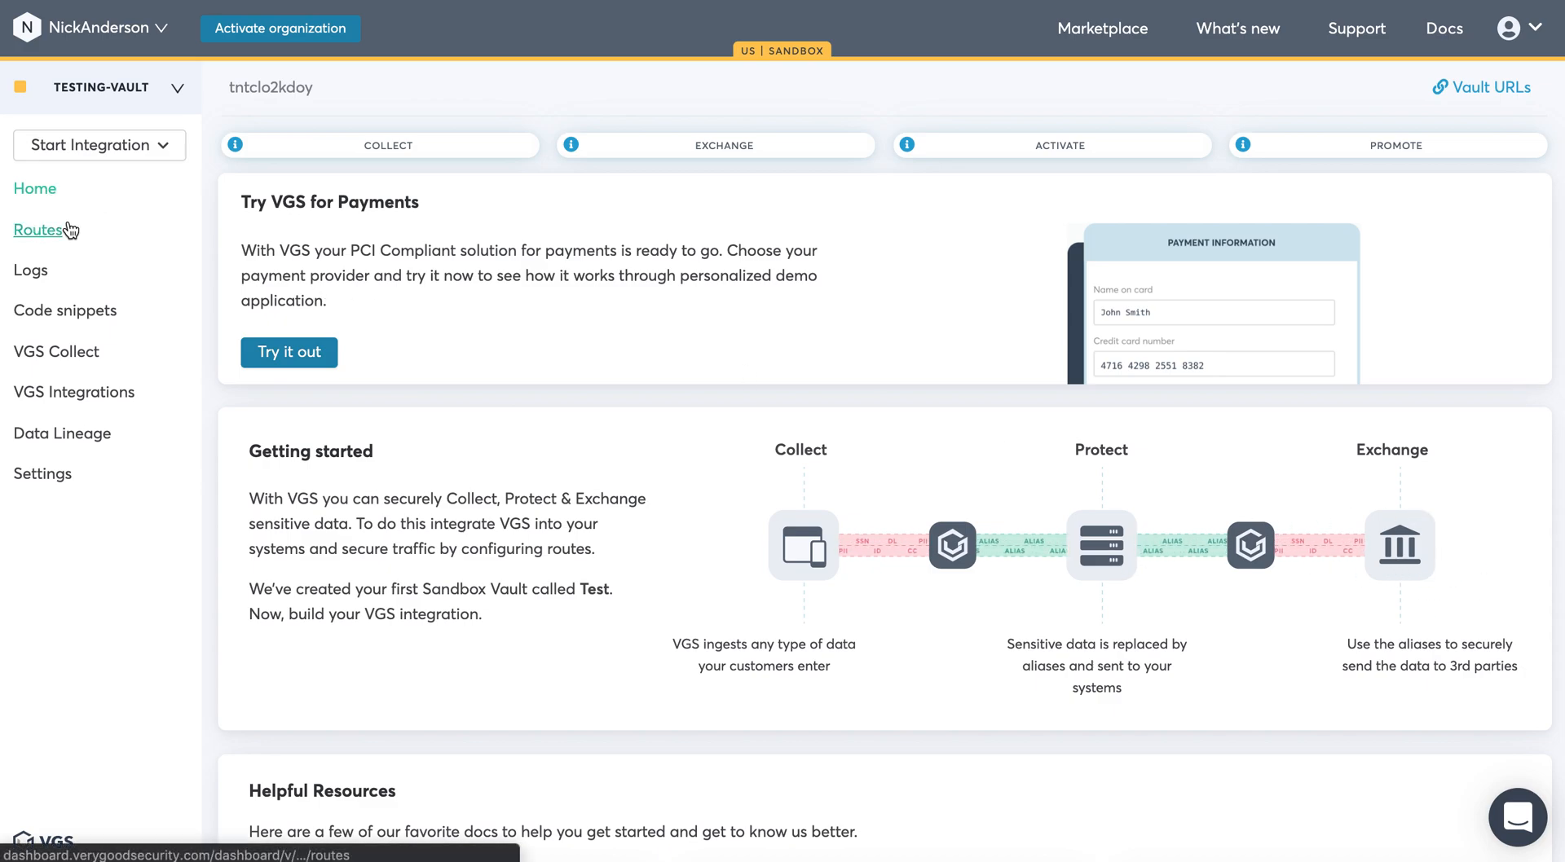
Show the Add Route and Start Integration choices on the VGS Dashboard Routes page.
left_click(38, 230)
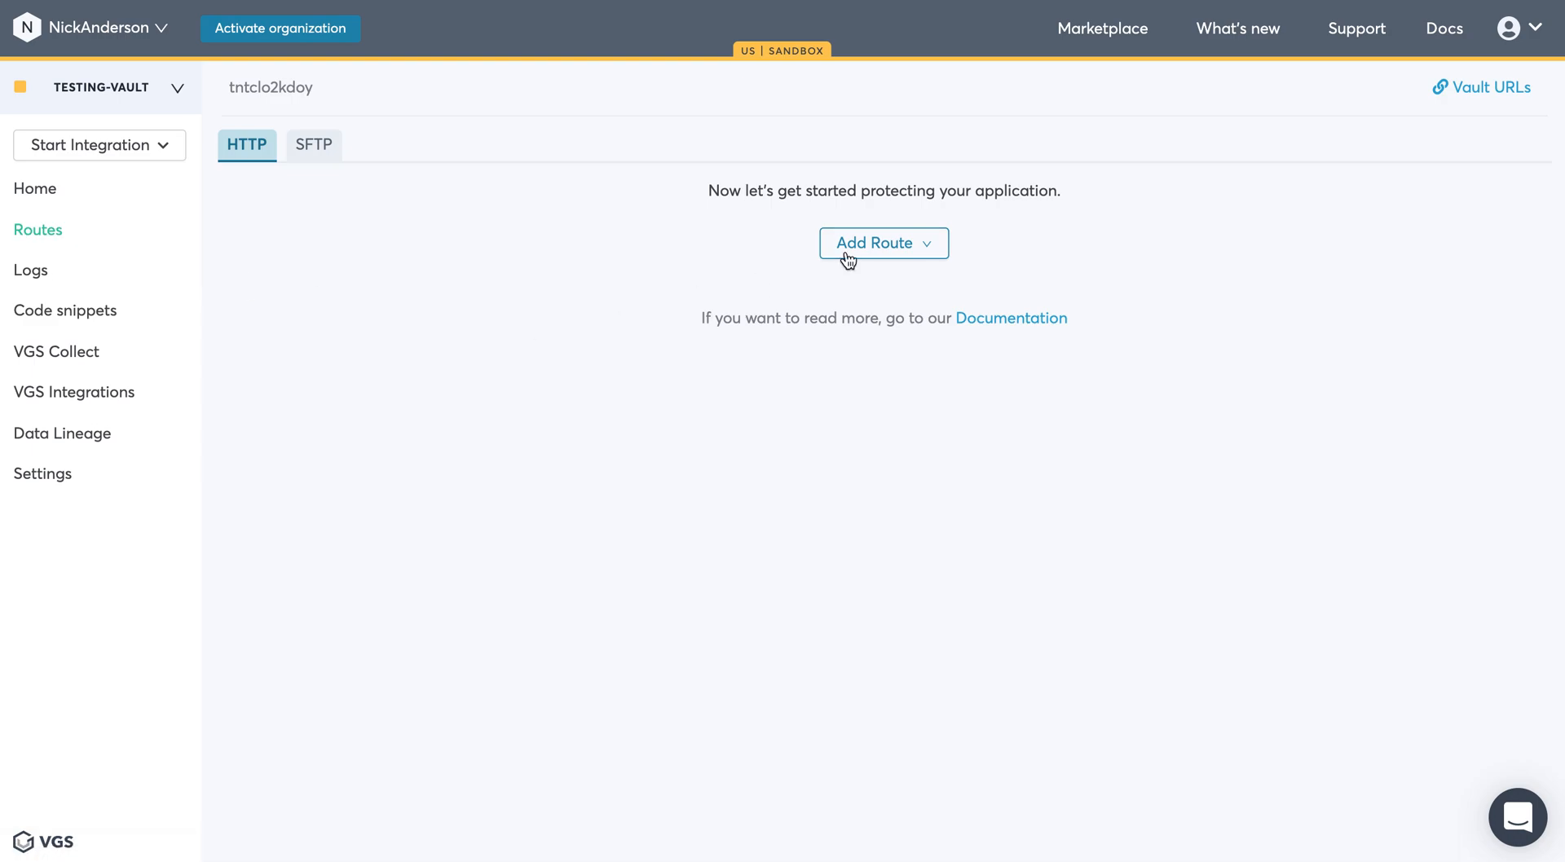
left_click(882, 243)
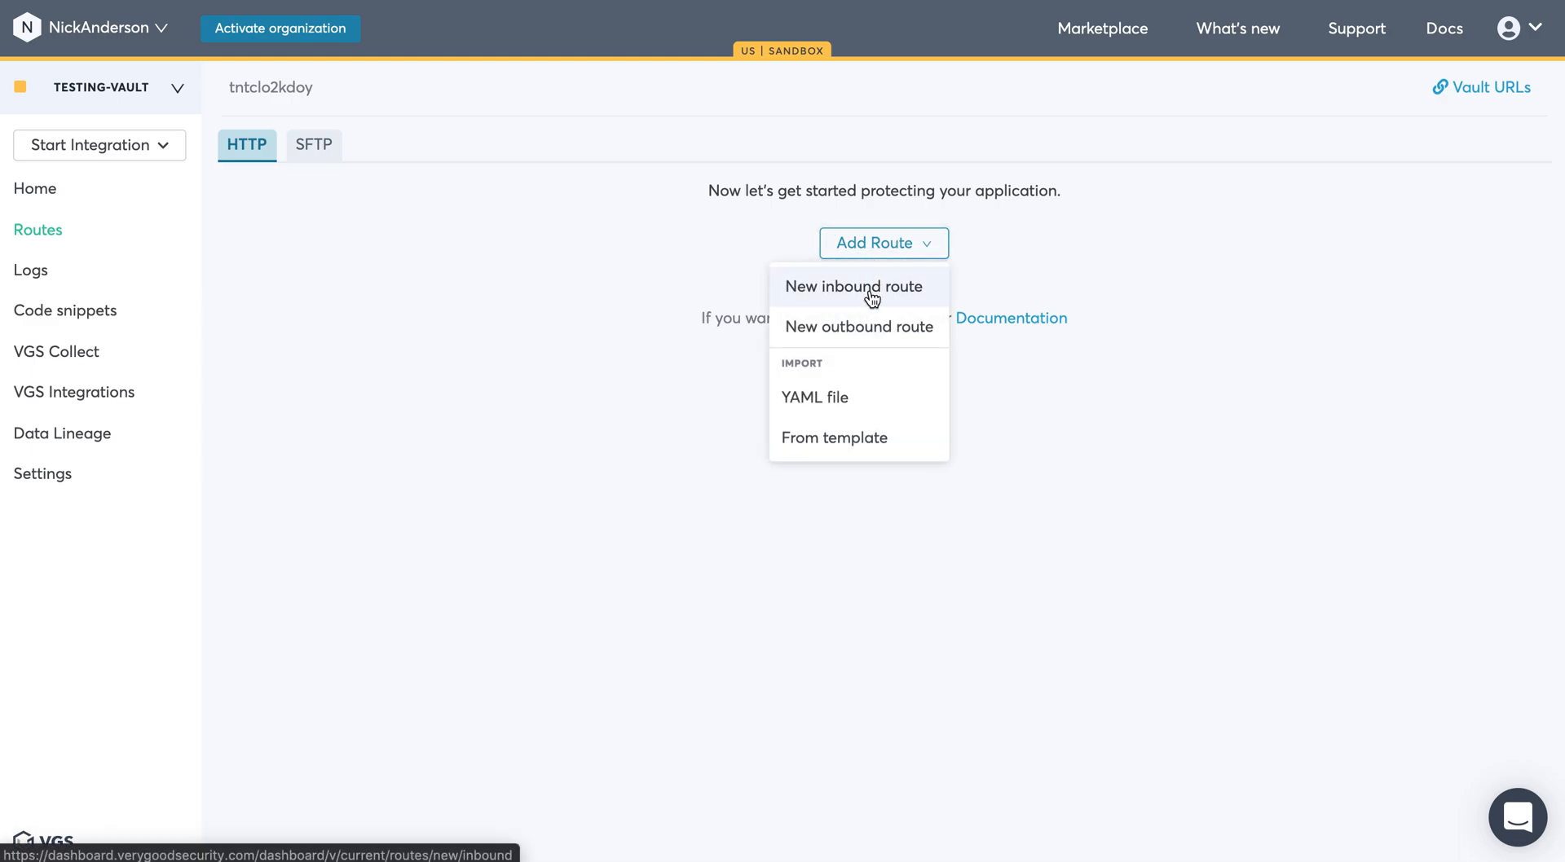
mouse_move(859, 326)
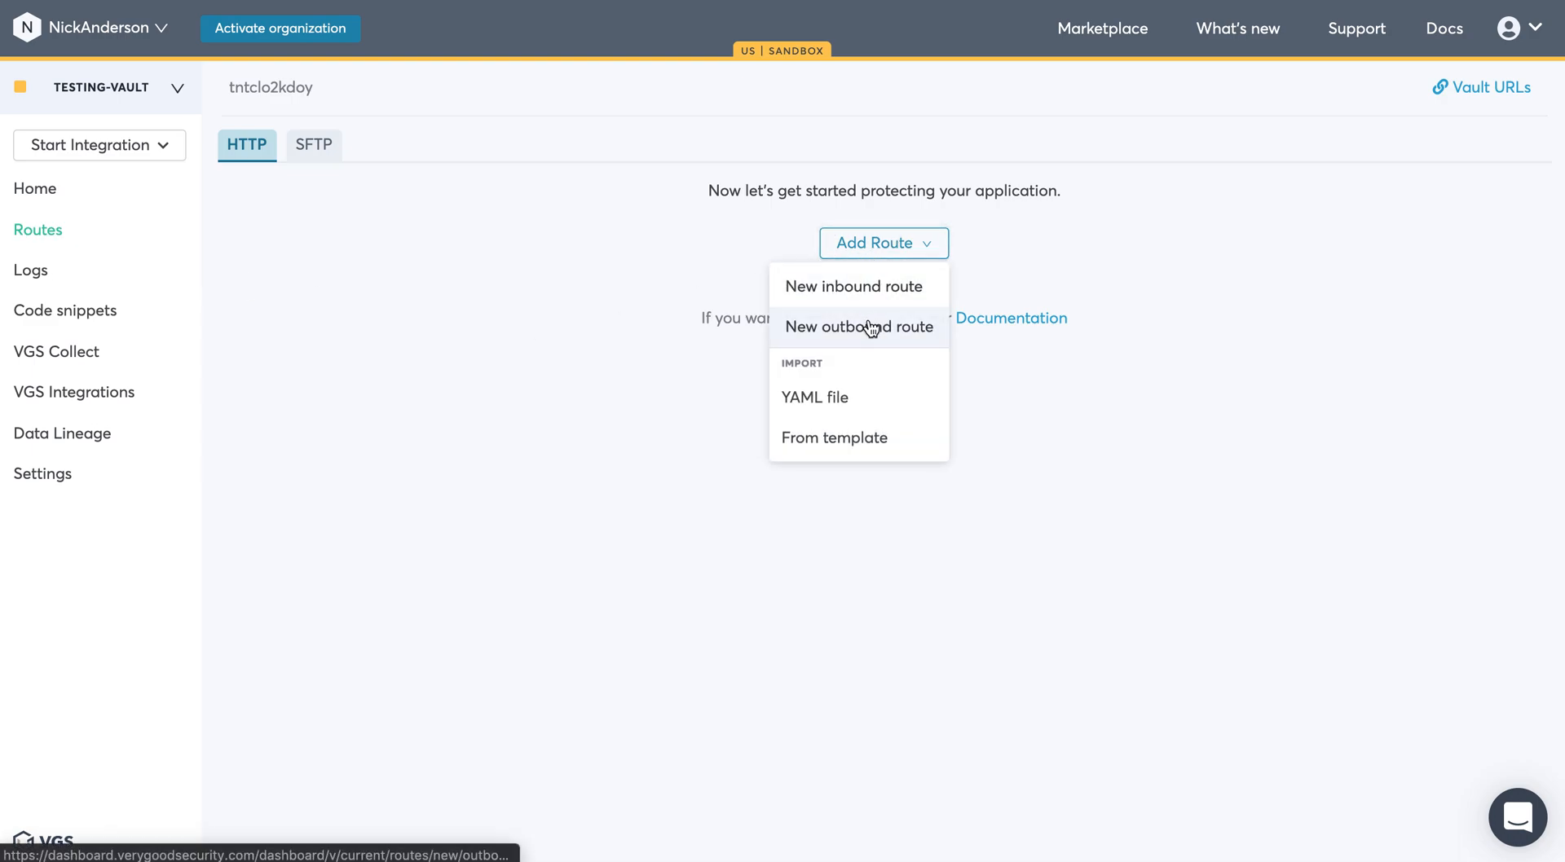
left_click(99, 145)
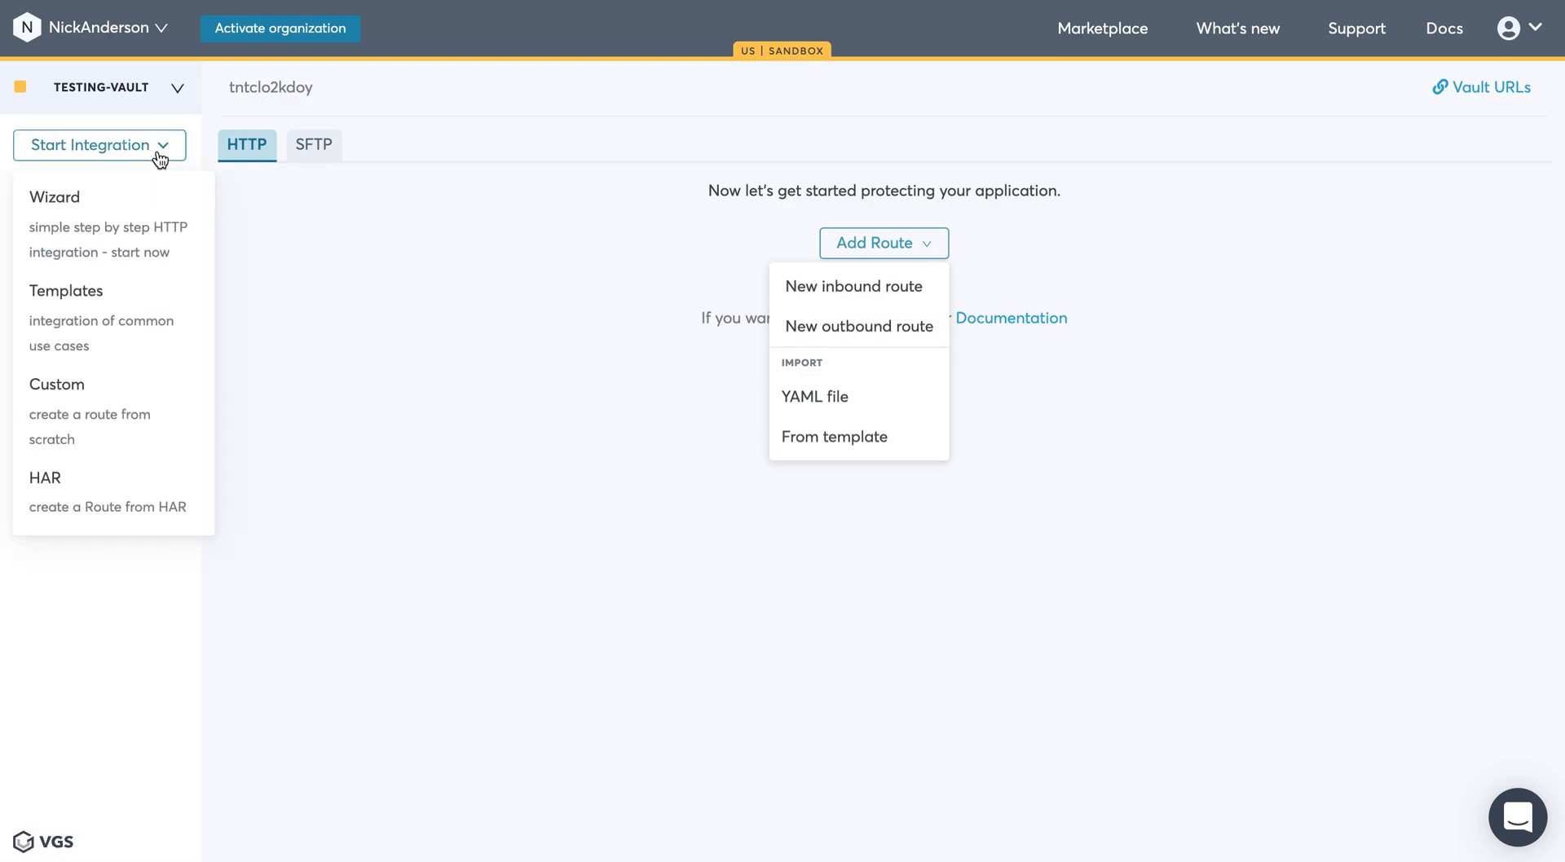